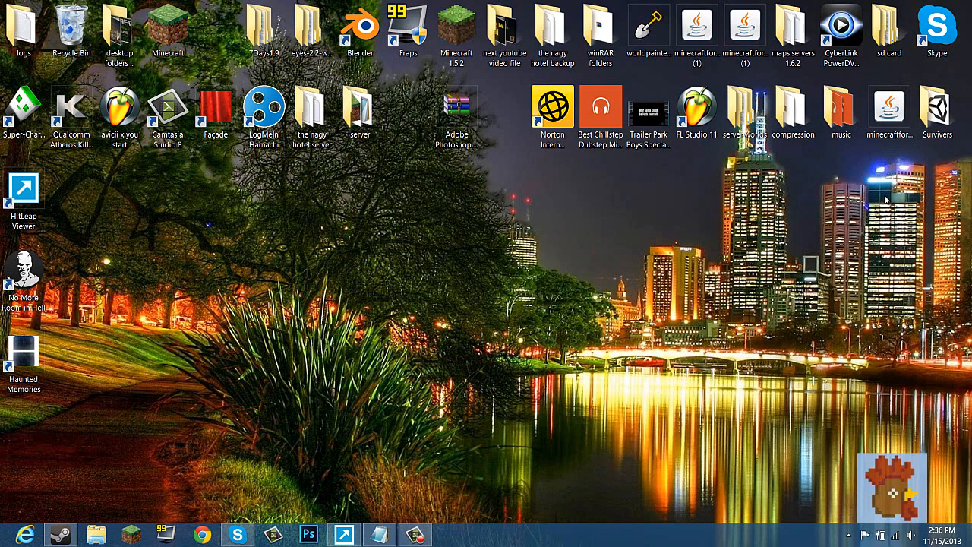
mouse_move(792, 253)
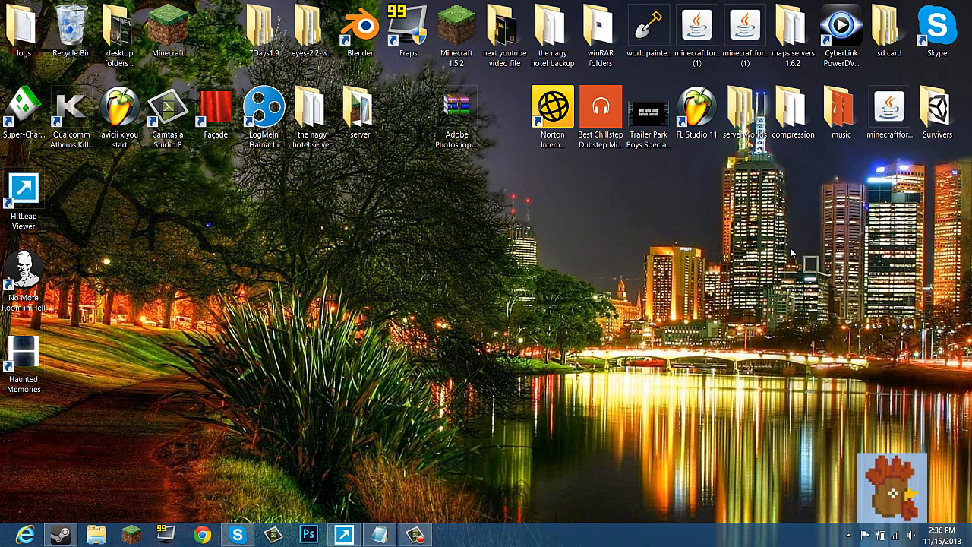
mouse_move(783, 238)
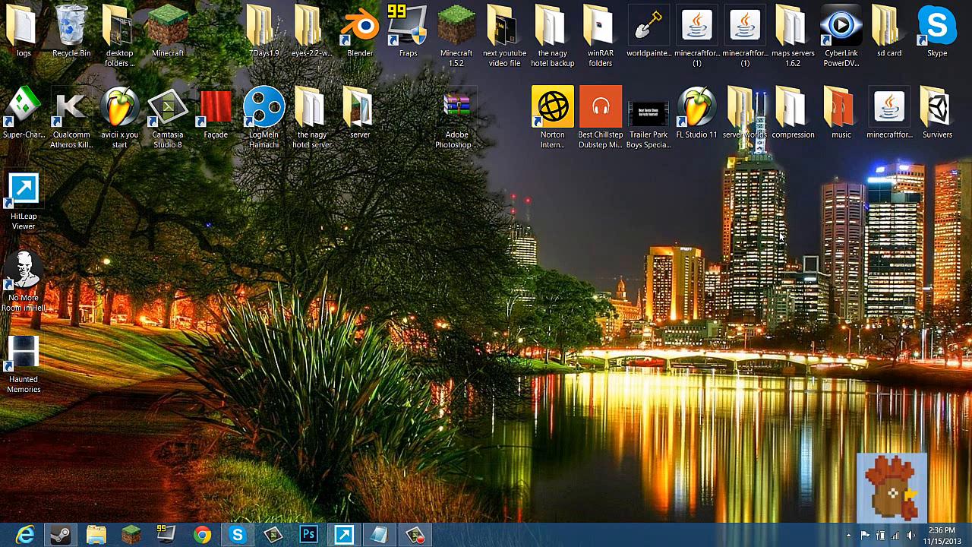
mouse_move(767, 242)
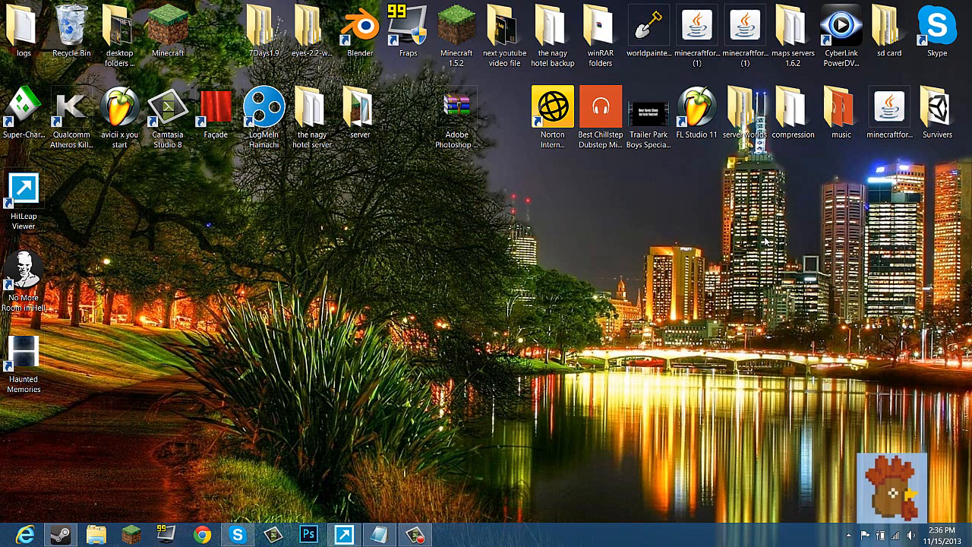
mouse_move(217, 520)
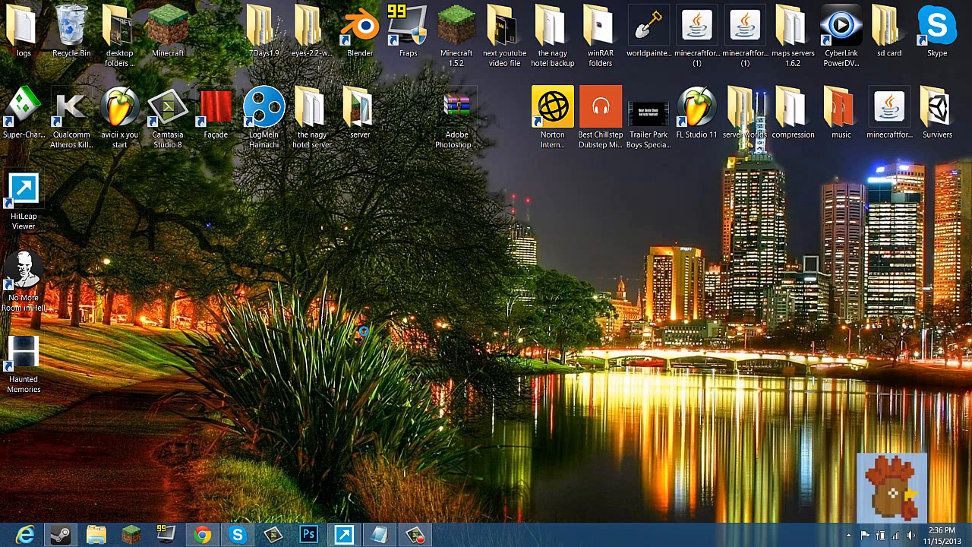
Step: Open Chrome and search Google for portforward.co, with PortForward.com as the top result
click(202, 534)
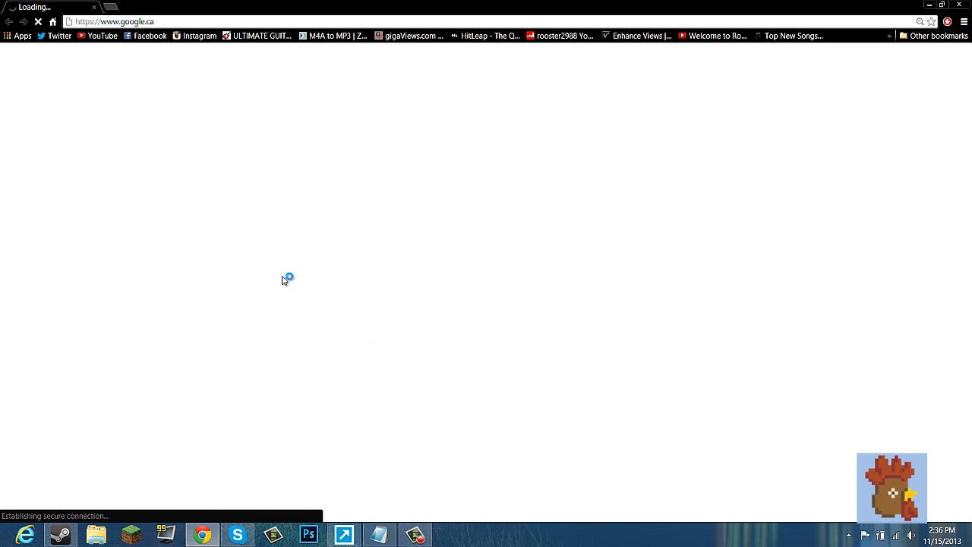
mouse_move(285, 272)
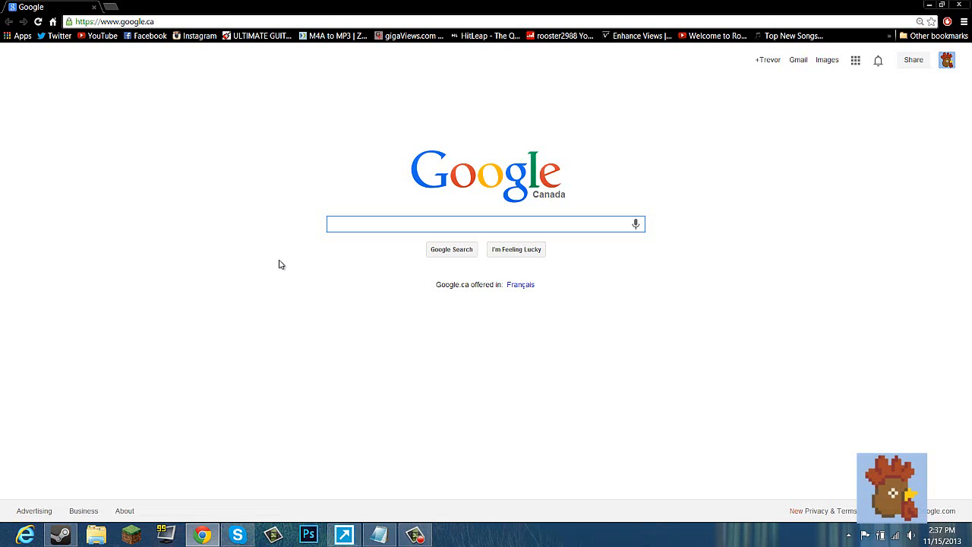
text(portforward.co)
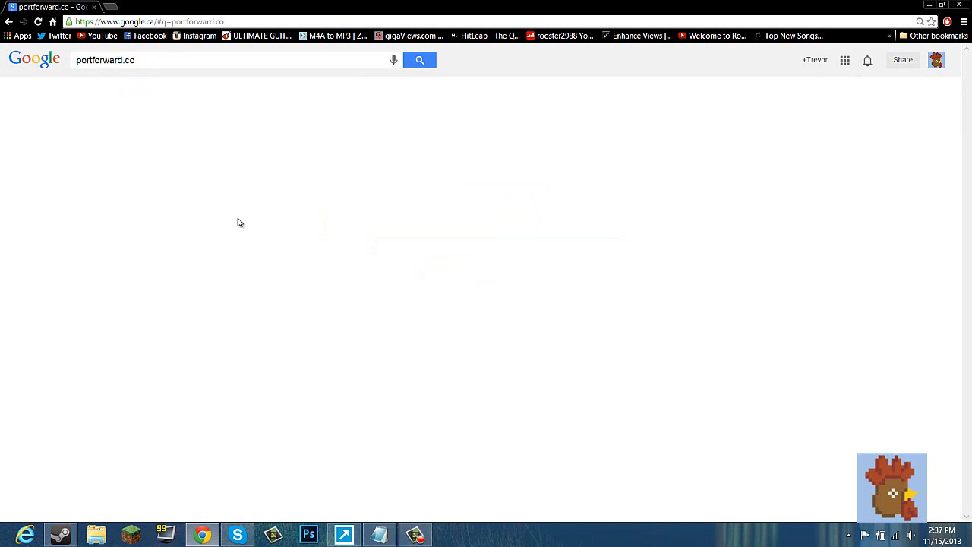
click(420, 61)
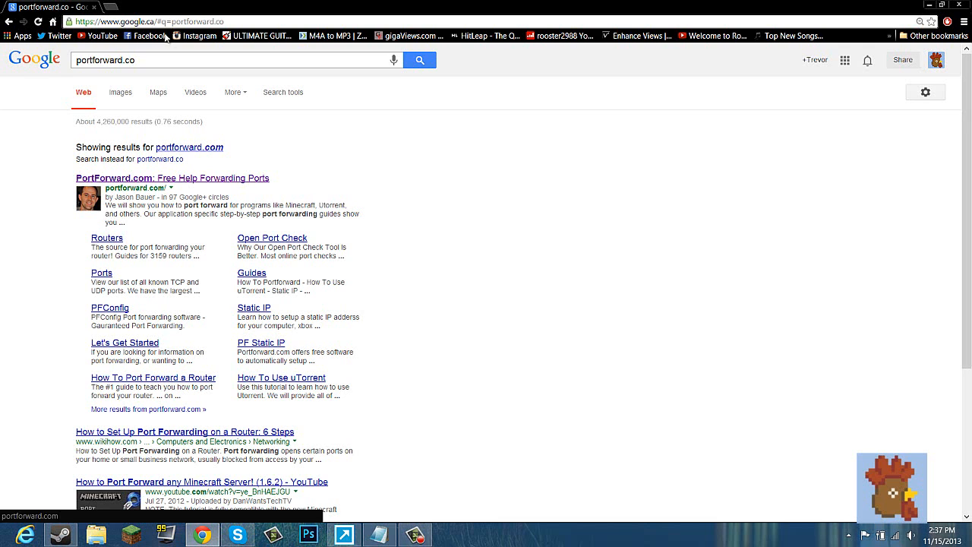
Step: Open PortForward.com's router list, find 'sagem' on the page and open Sagem's guides
click(172, 178)
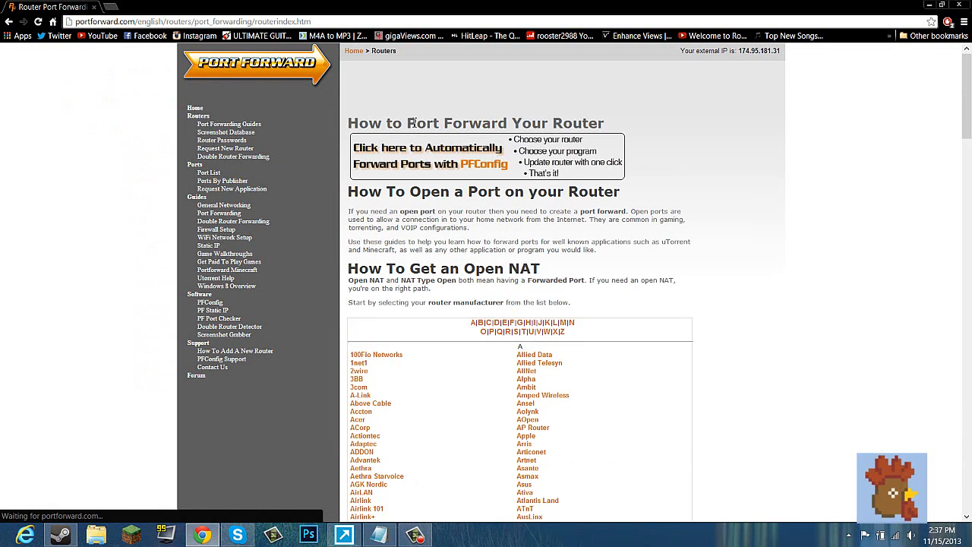
scroll(down, 3)
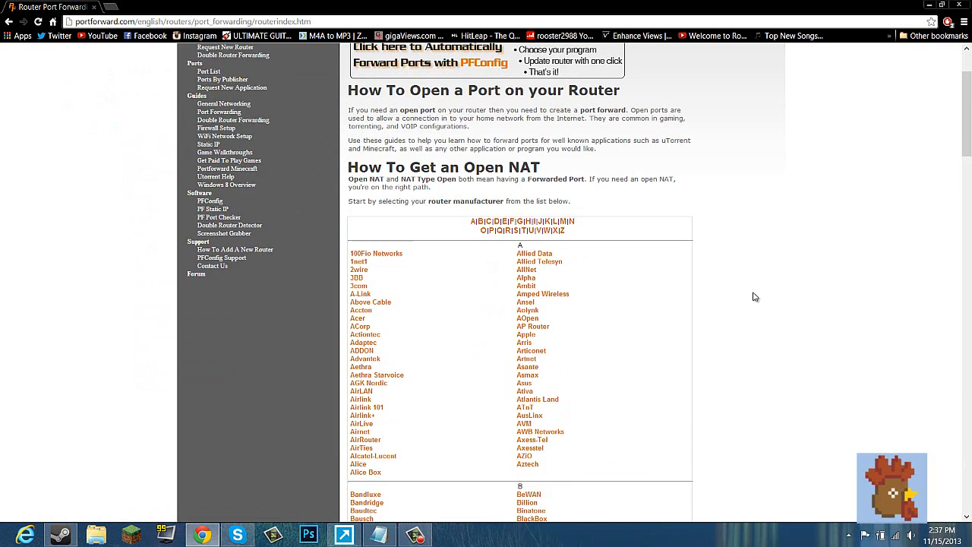
mouse_move(746, 300)
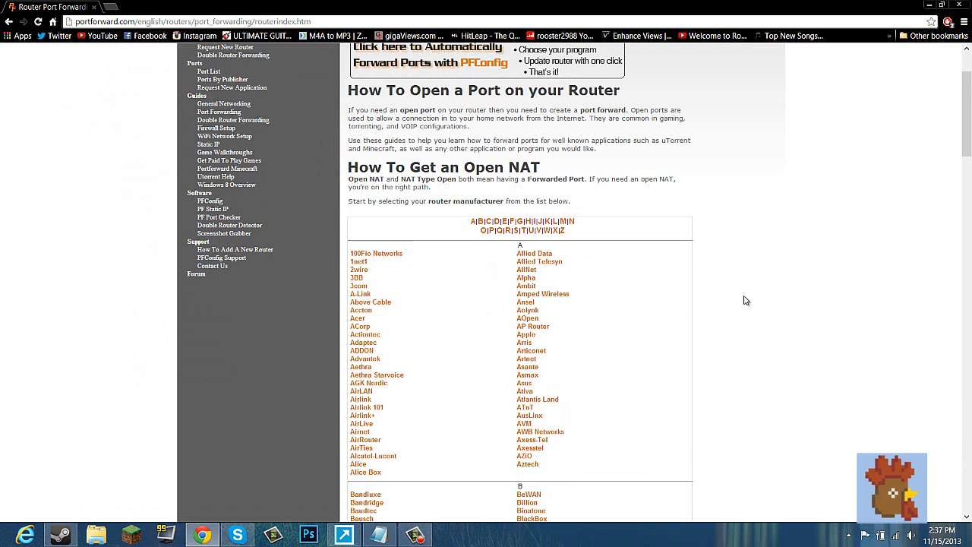
key(ctrl+f)
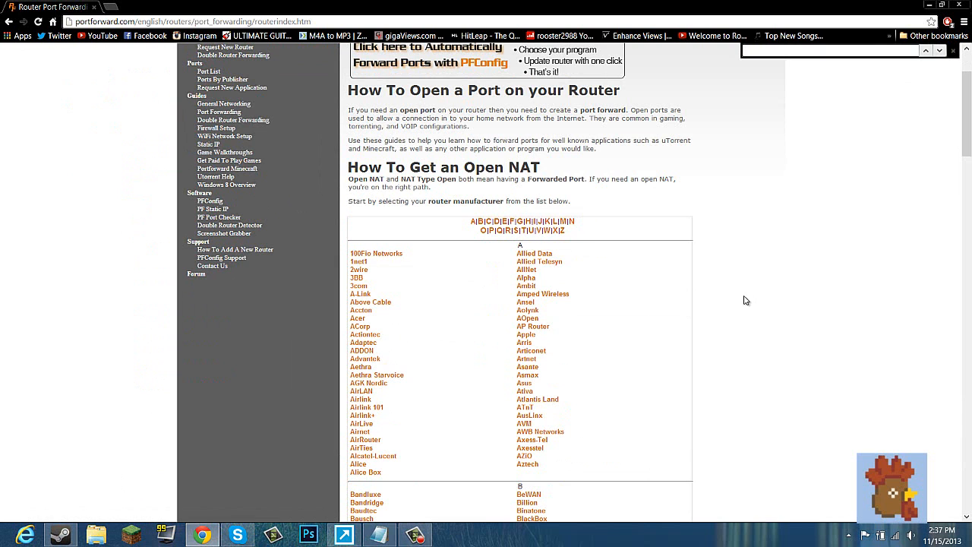
text(sagem)
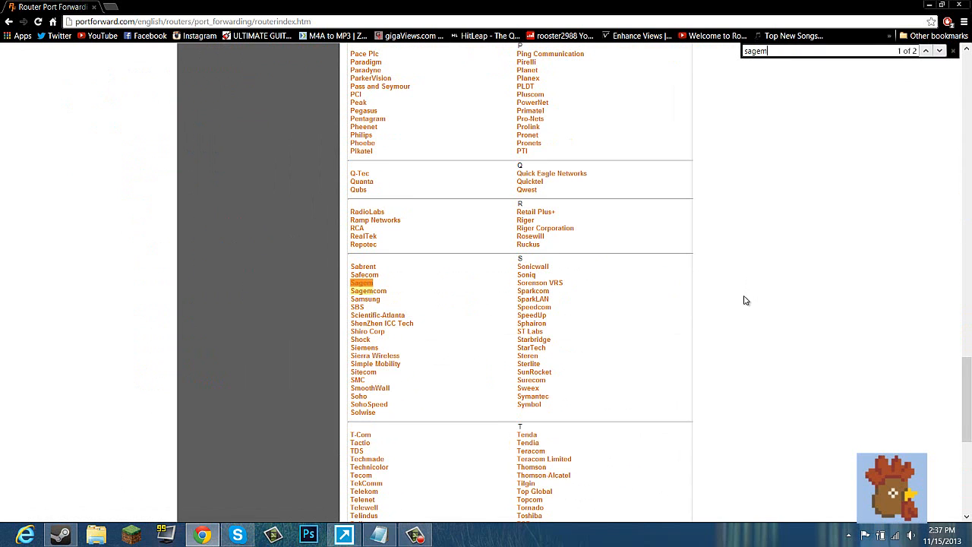
mouse_move(368, 291)
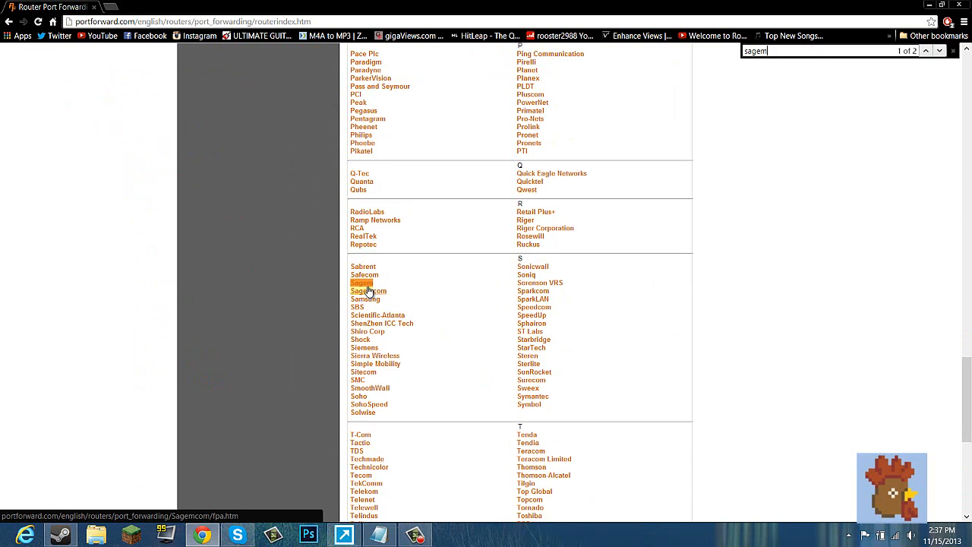
click(368, 291)
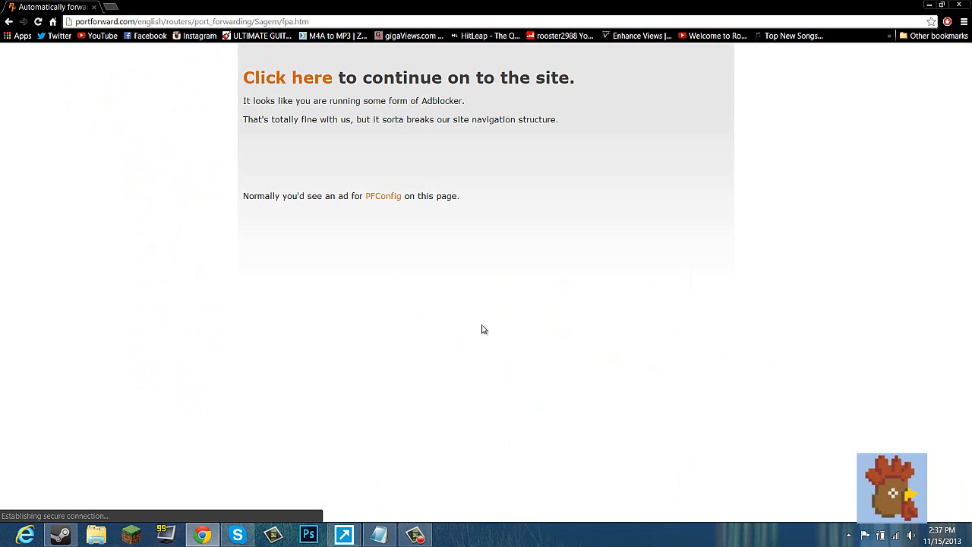
Step: Continue past the adblocker notice, open FAST-2864 guides and search for 'minecr'
click(287, 77)
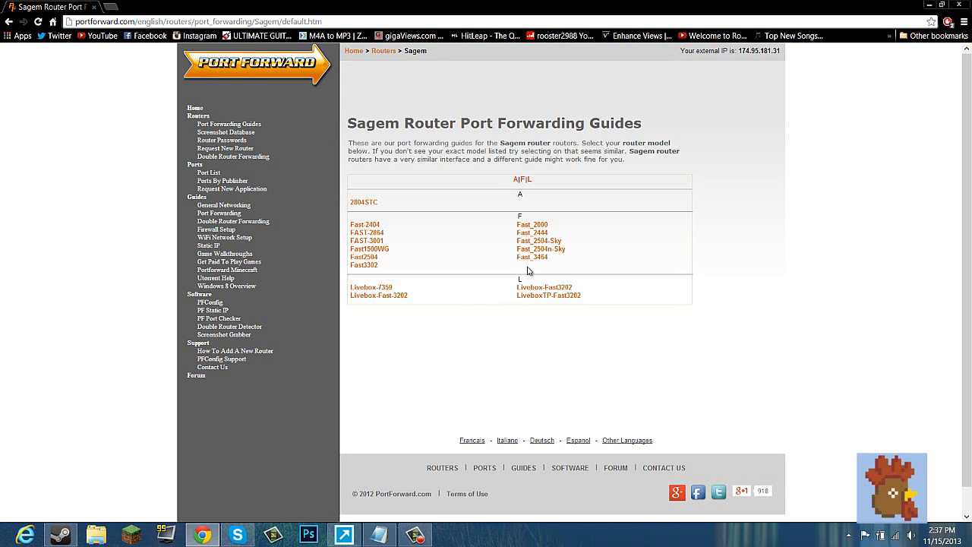
mouse_move(469, 244)
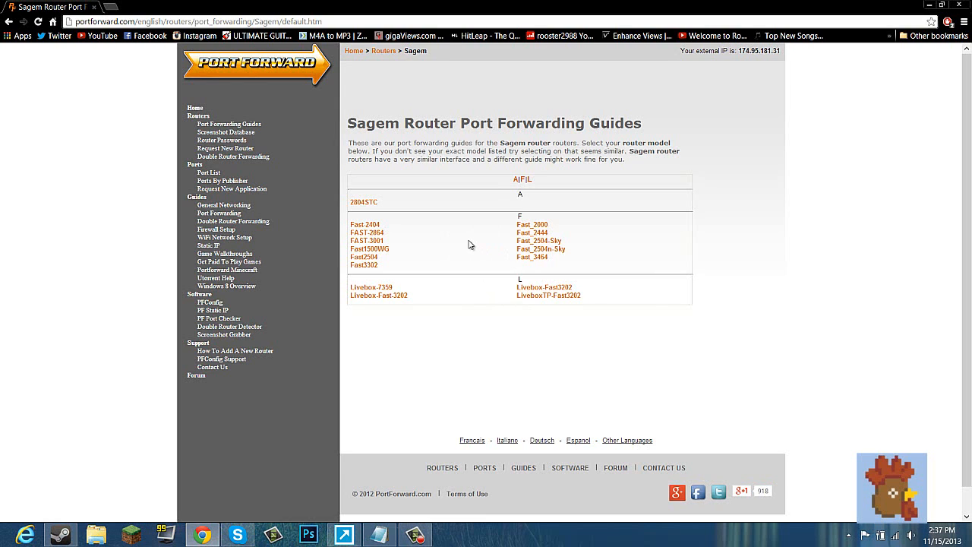
mouse_move(517, 231)
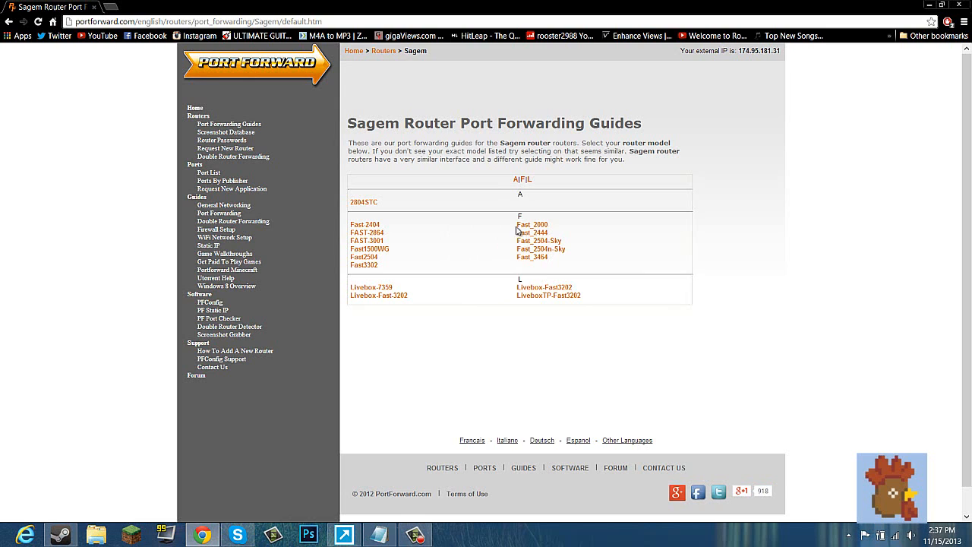
mouse_move(417, 247)
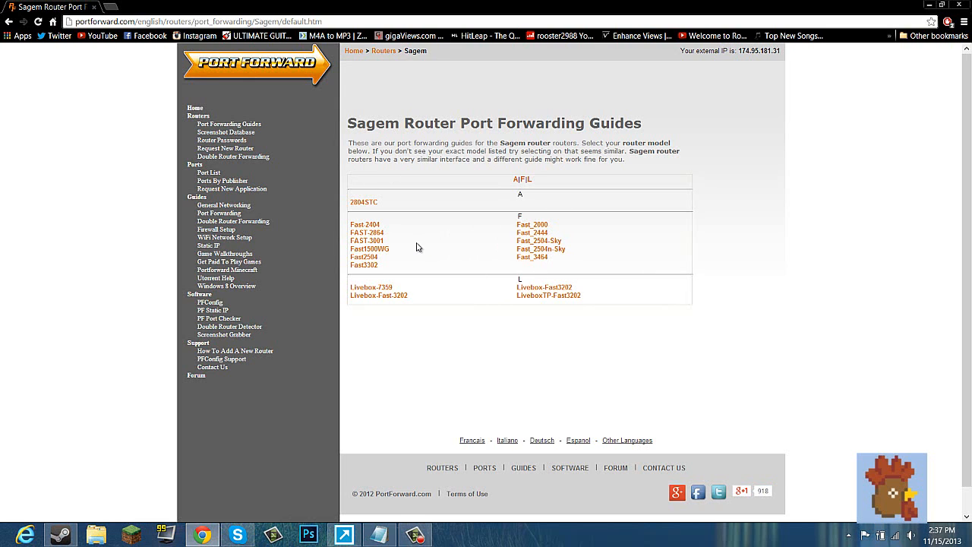
mouse_move(367, 236)
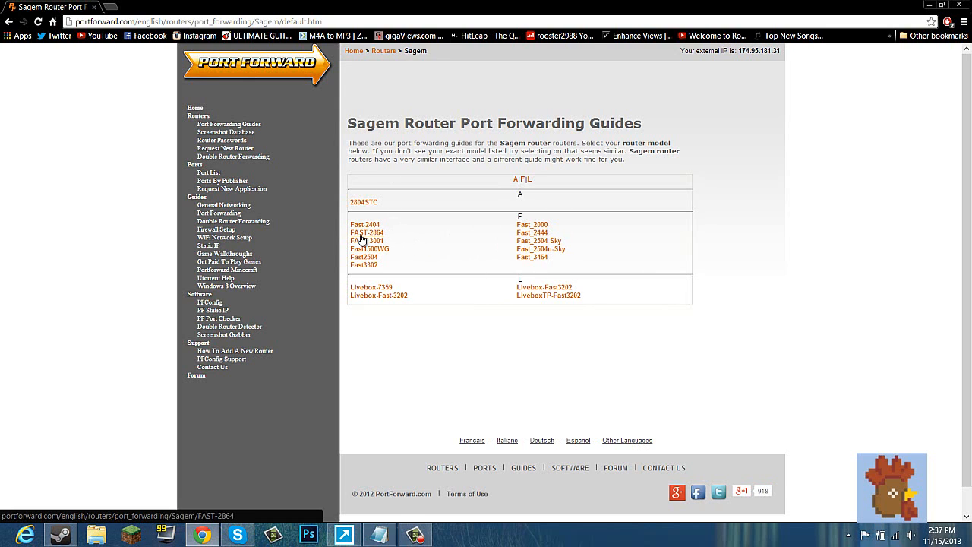
click(367, 232)
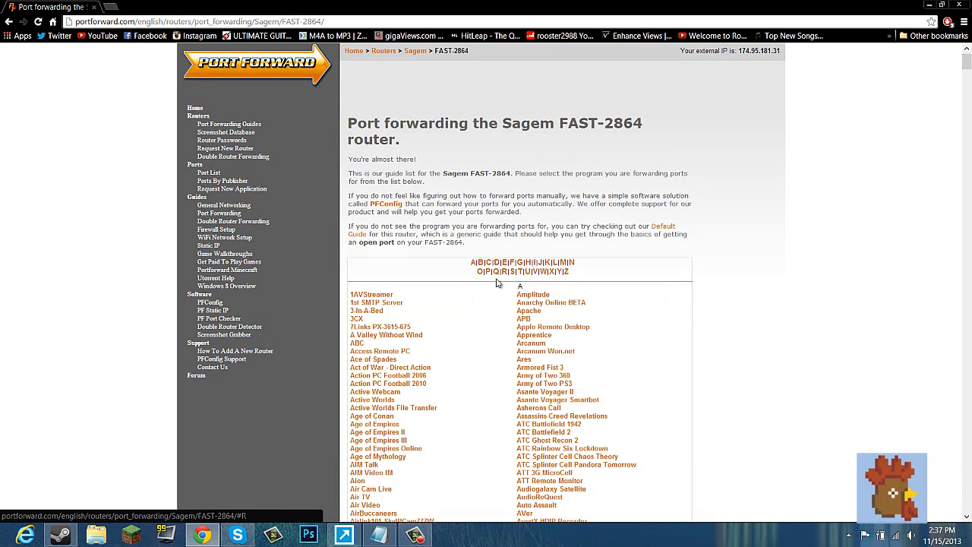
mouse_move(528, 348)
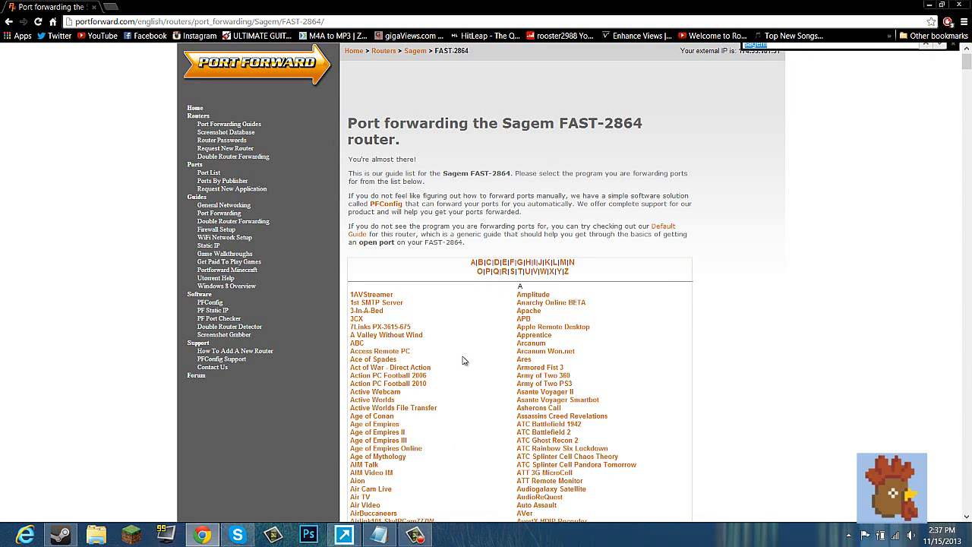
text(minecr)
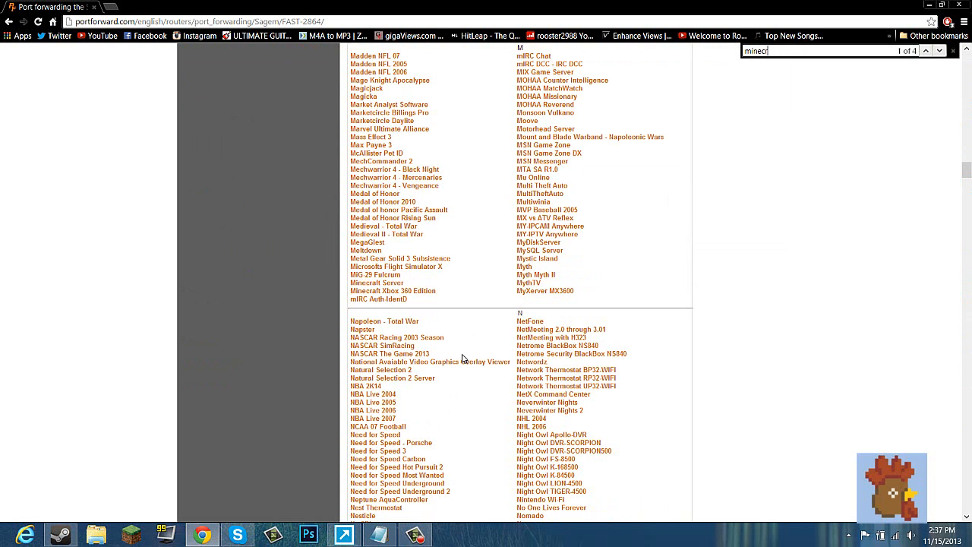
click(377, 282)
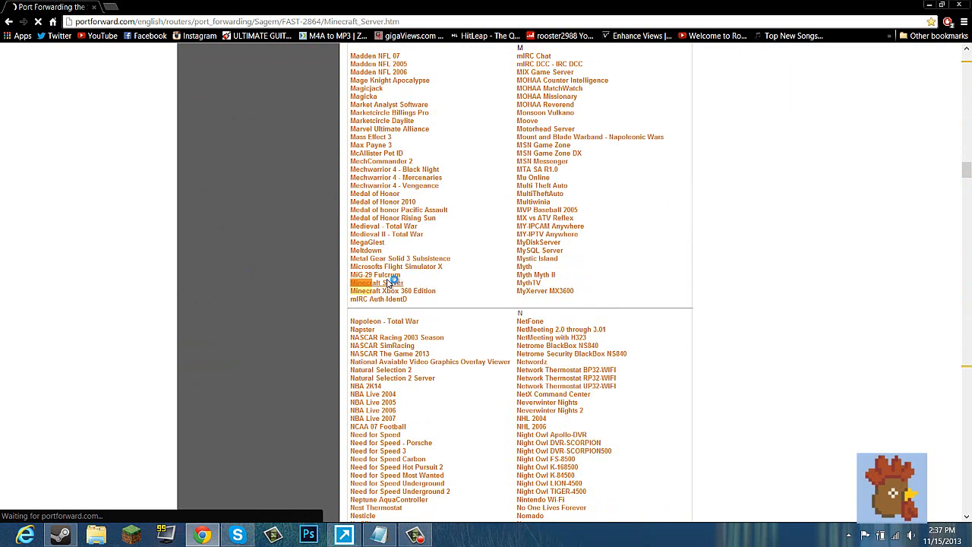
click(366, 283)
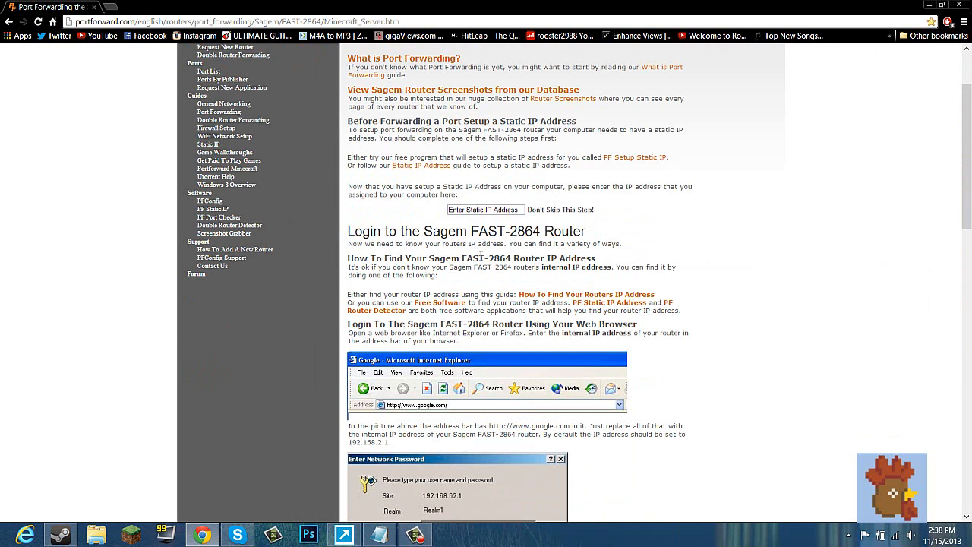
scroll(down, 3)
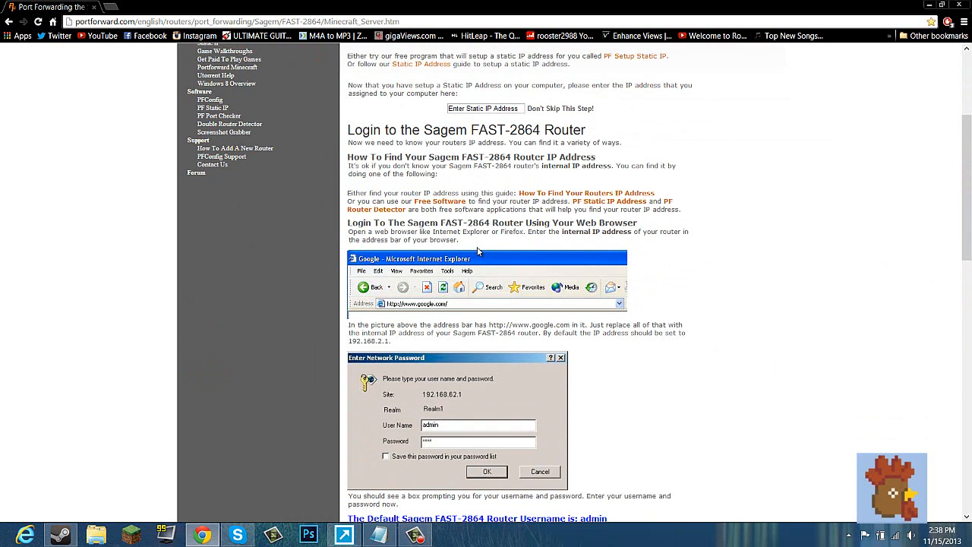
scroll(down, 3)
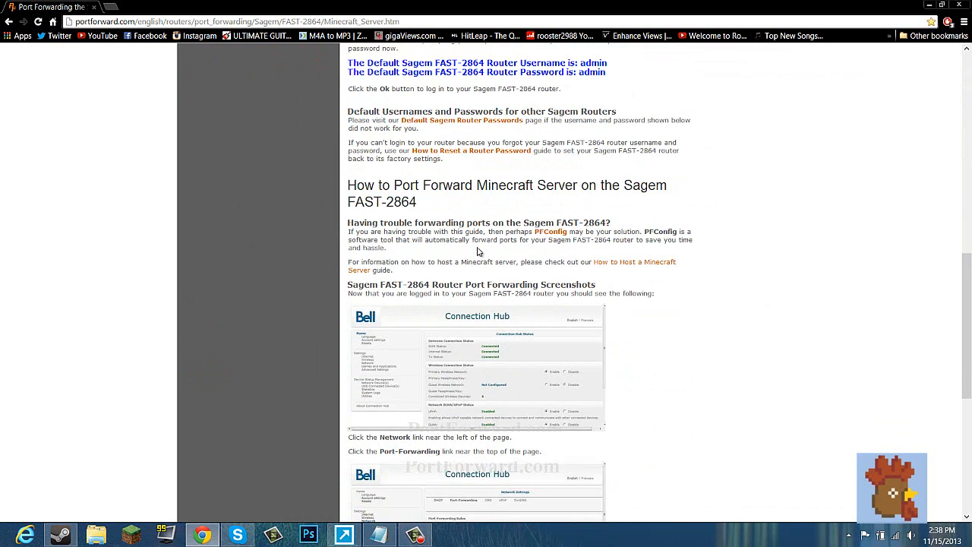
mouse_move(576, 278)
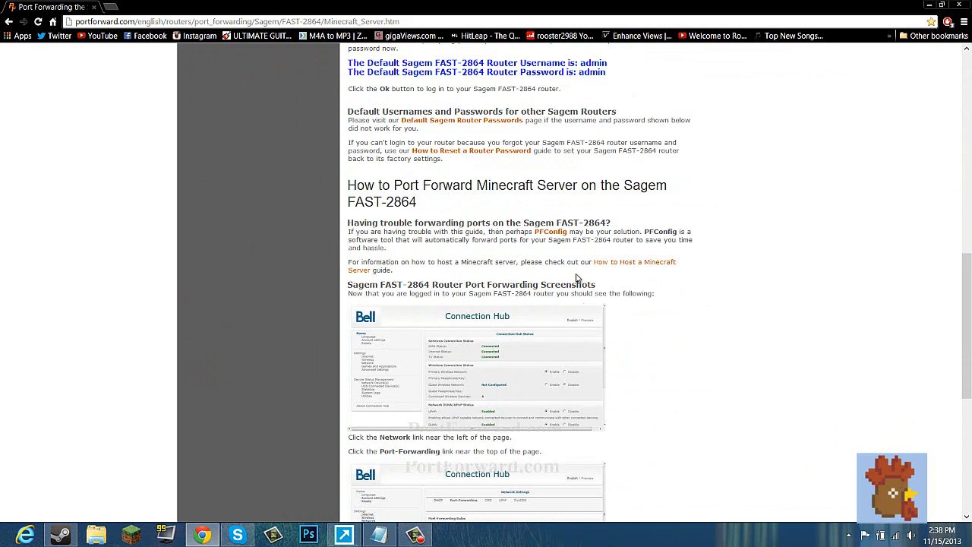
scroll(down, 3)
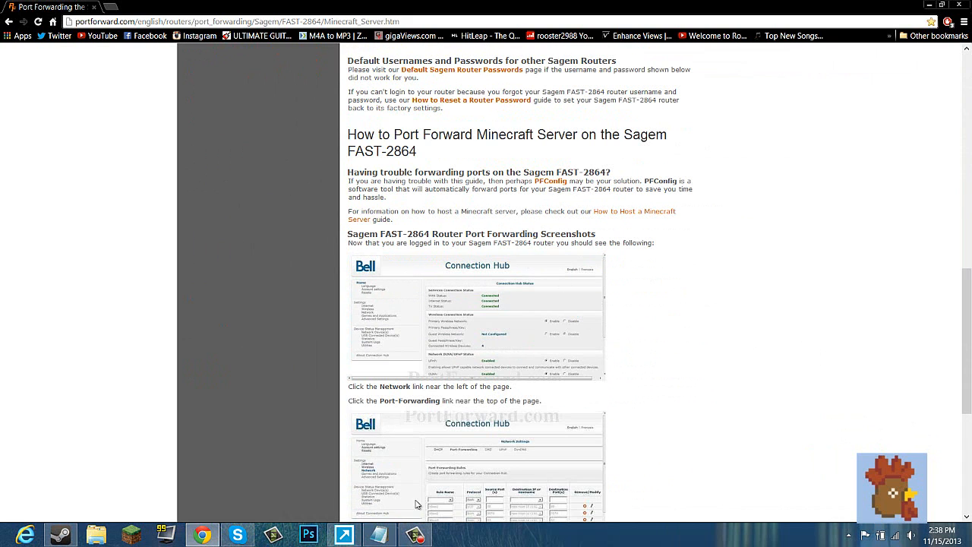
mouse_move(406, 321)
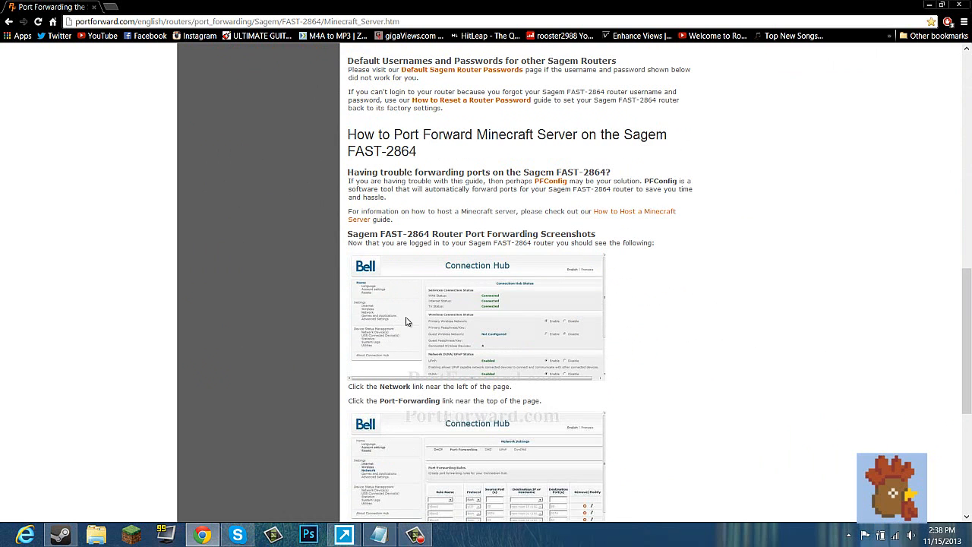
mouse_move(390, 370)
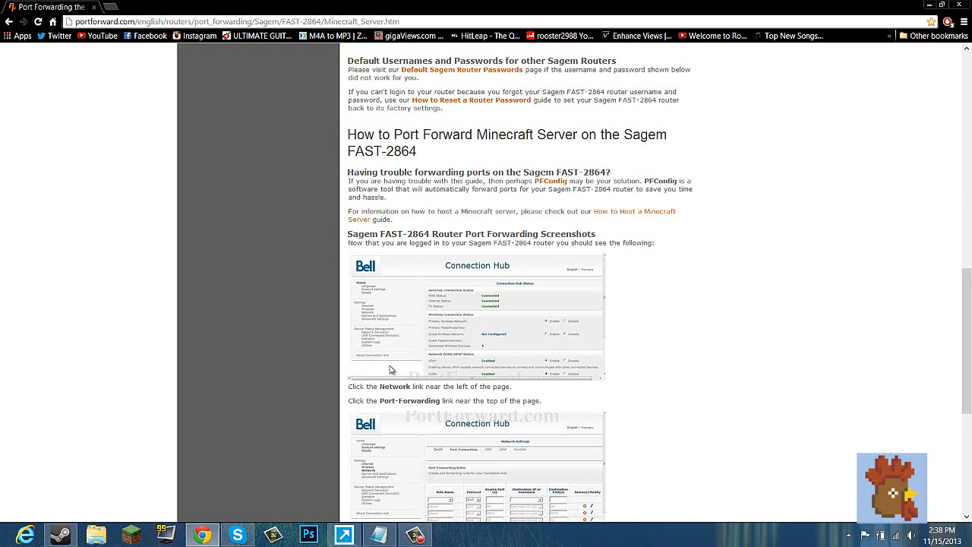
scroll(down, 3)
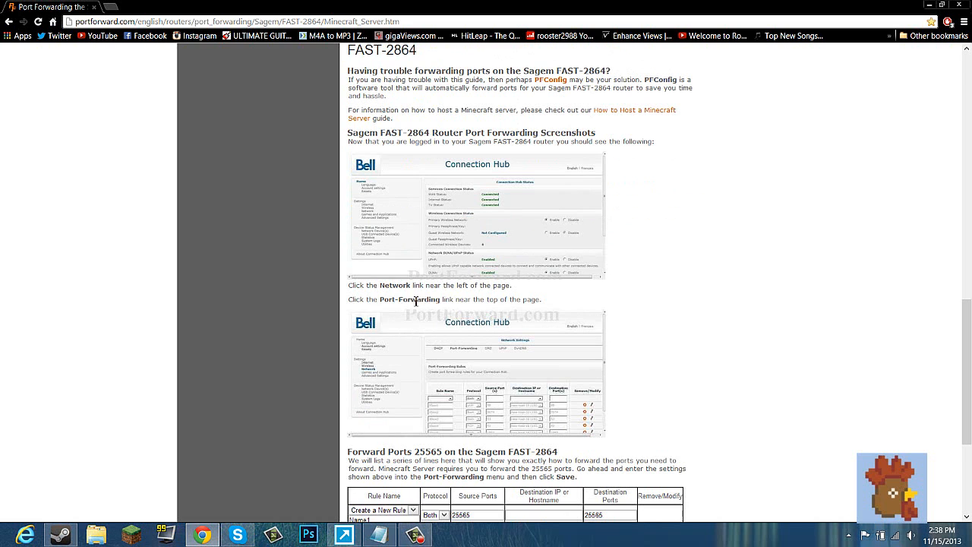
mouse_move(342, 315)
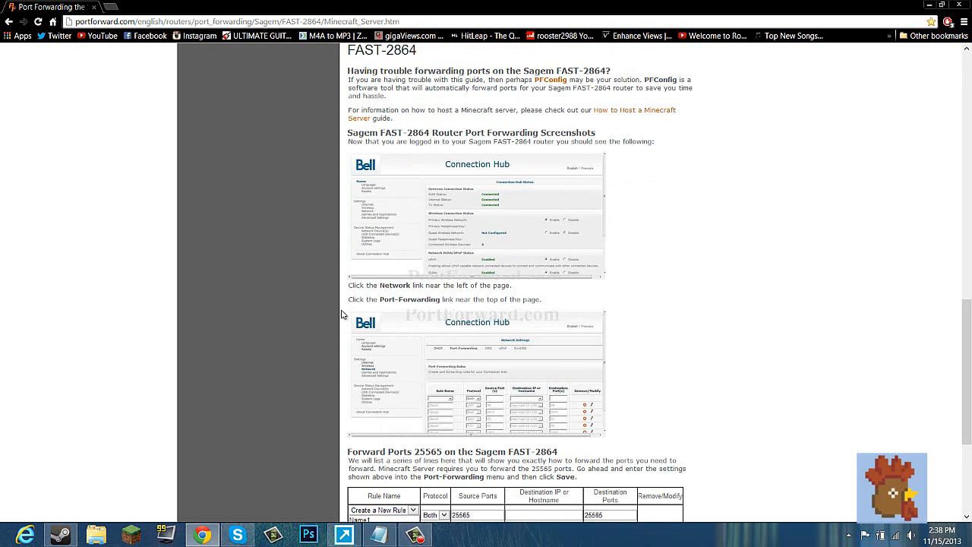
scroll(down, 3)
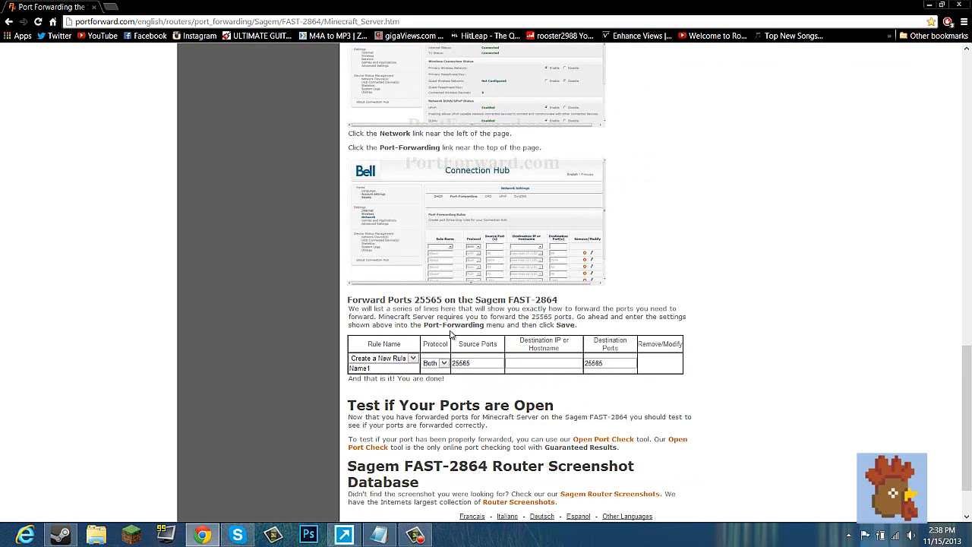
scroll(up, 3)
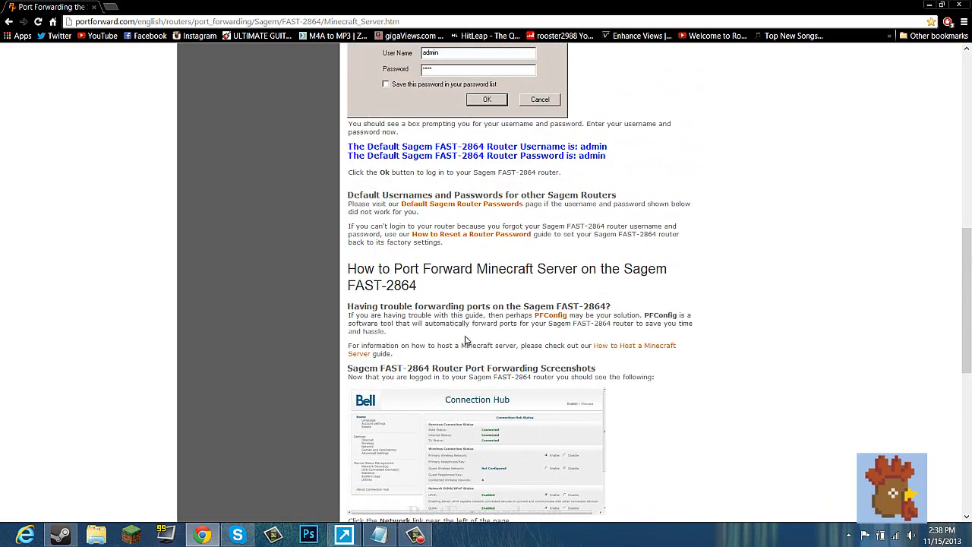
mouse_move(443, 193)
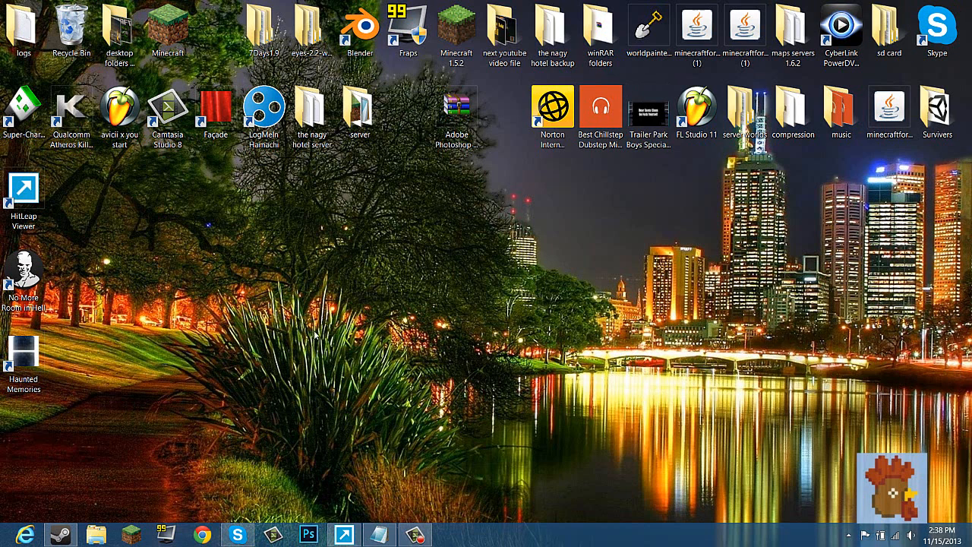
Step: Run ipconfig in Command Prompt to read IPv4 192.168.2.26 and gateway 192.168.2.1
text(cm)
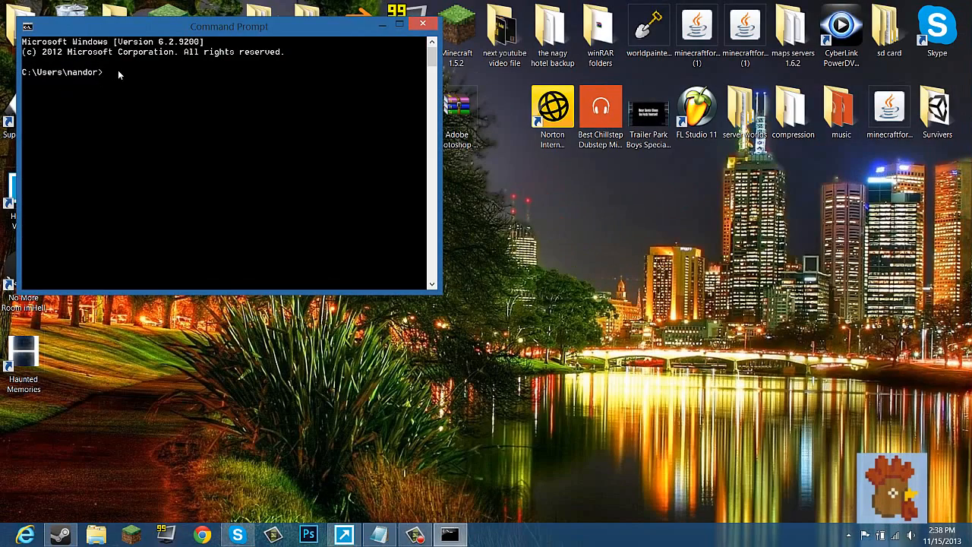
text(ip)
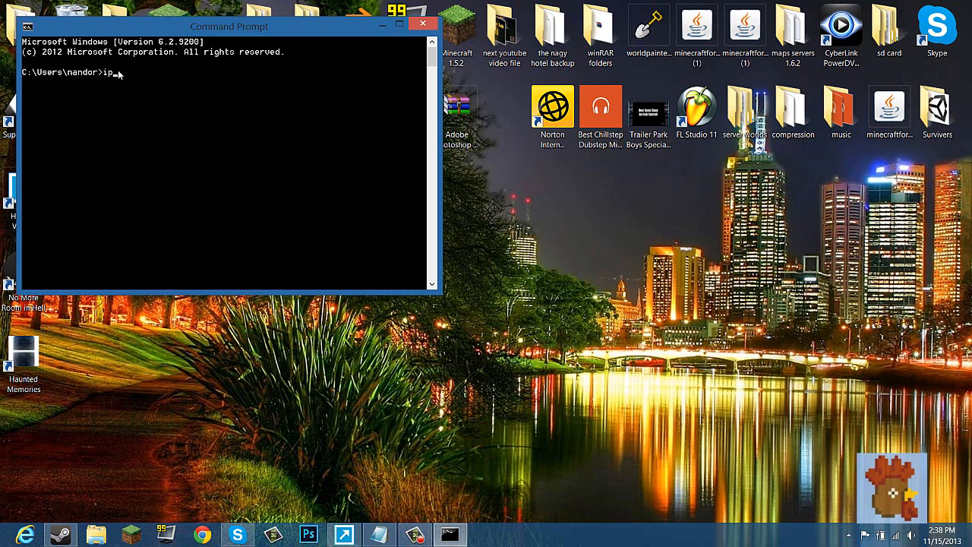
key(Return)
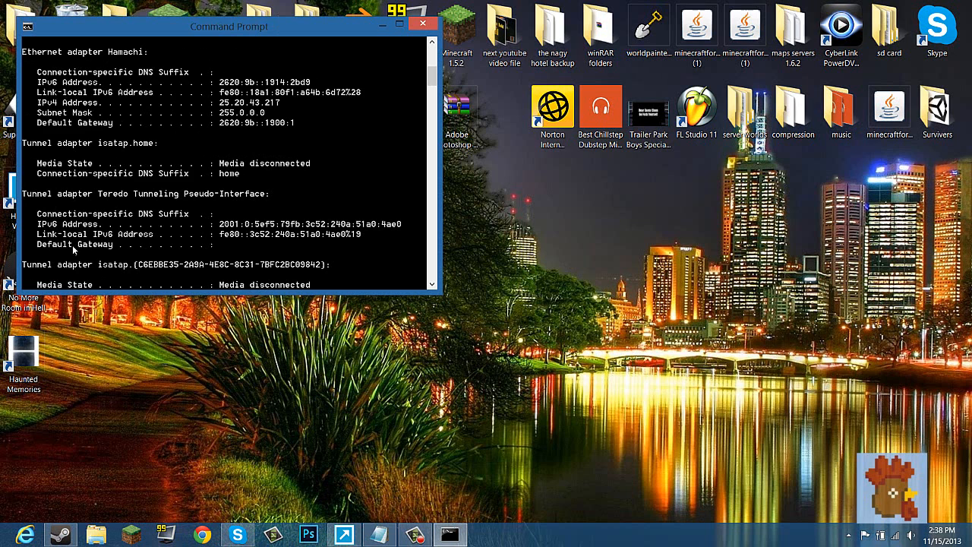
scroll(up, 3)
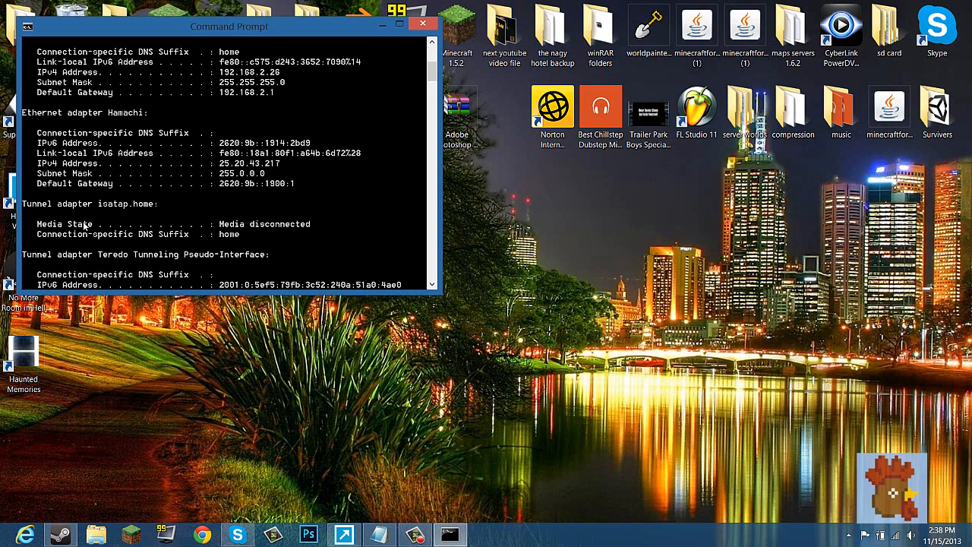
mouse_move(224, 101)
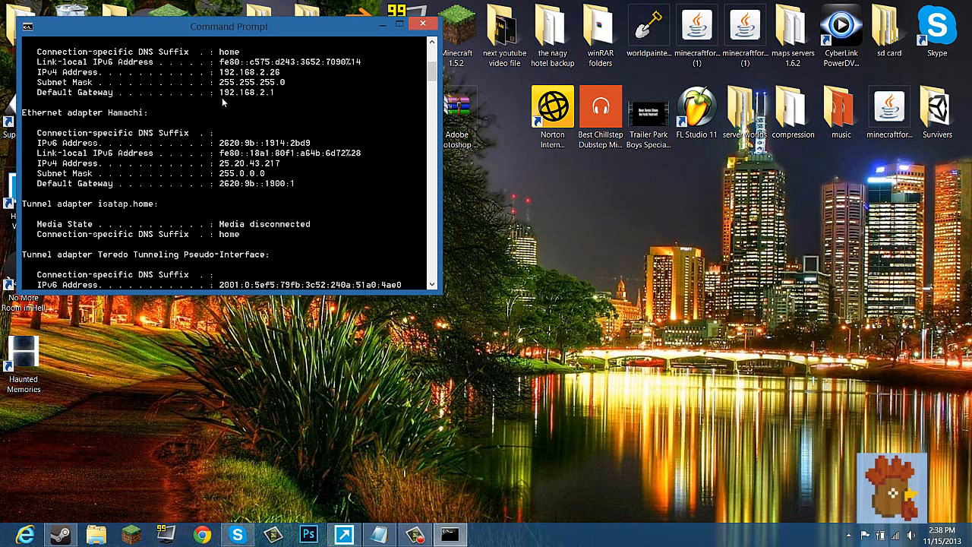
mouse_move(312, 67)
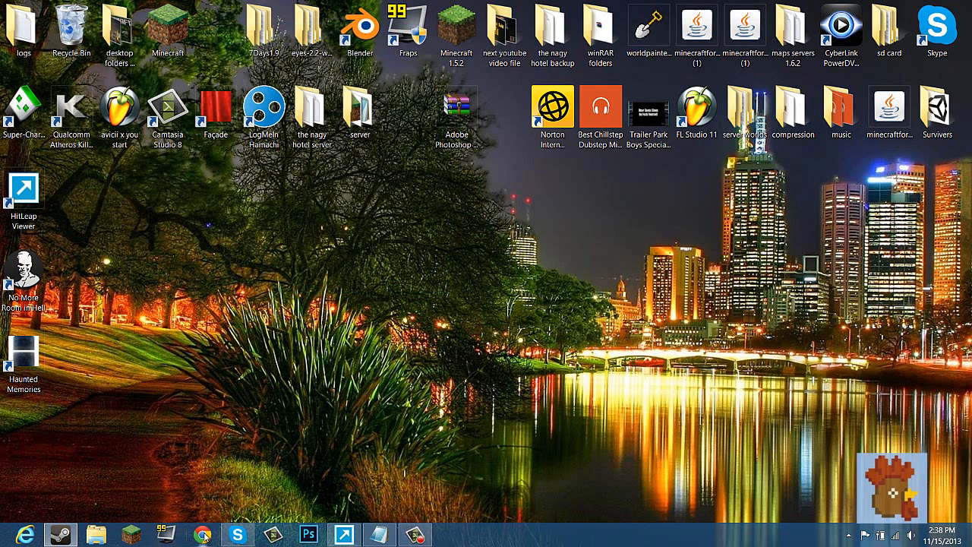
Step: Return to Chrome and load 192.168.2.1 to reach the router's login prompt
click(201, 534)
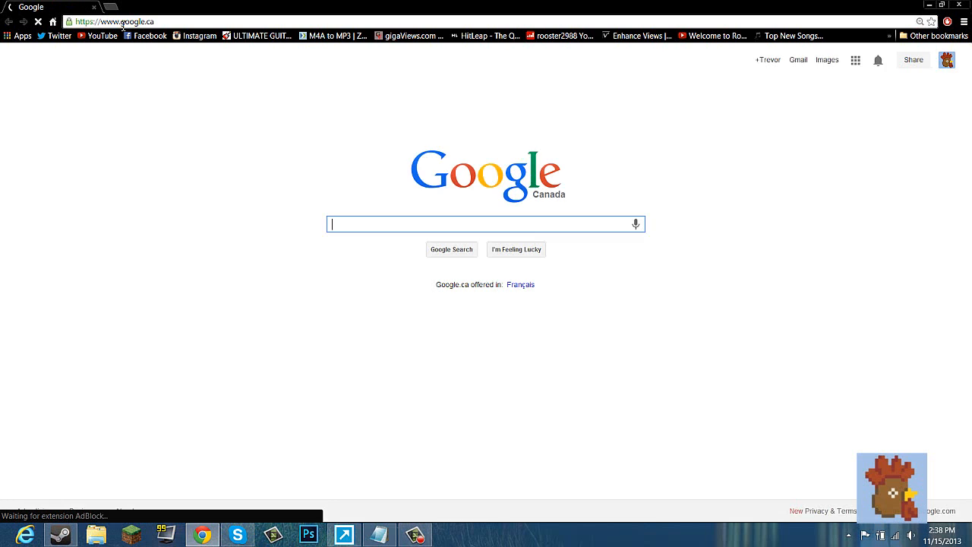
click(114, 21)
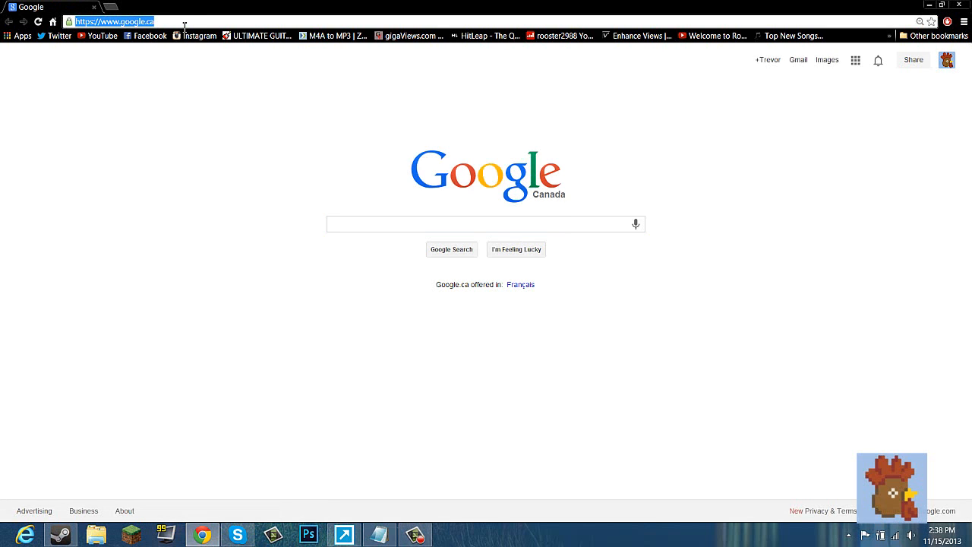
text(192.168.2.1)
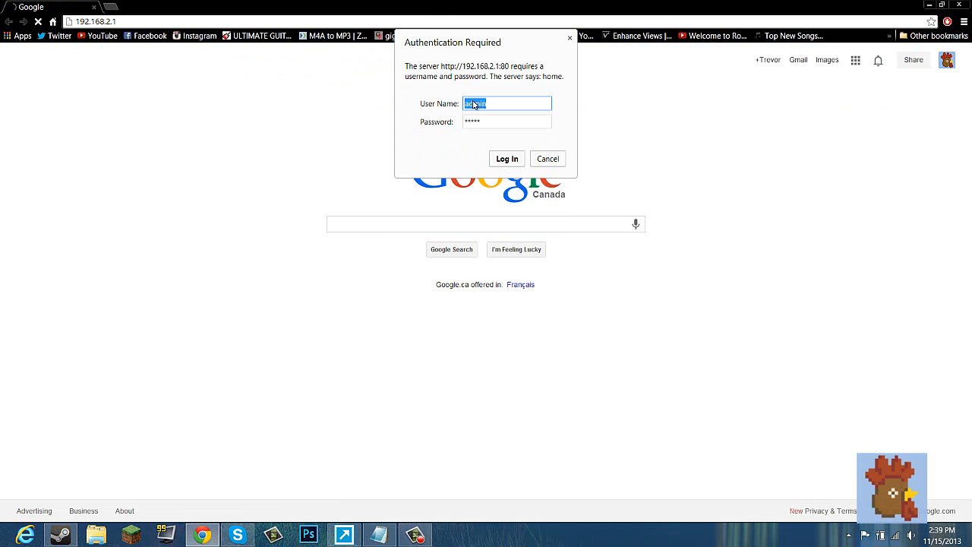
mouse_move(226, 188)
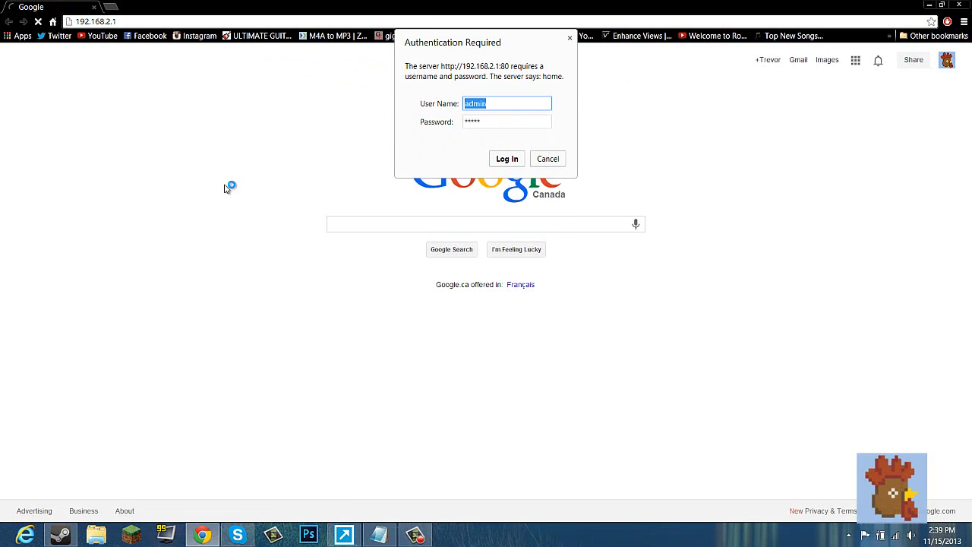
mouse_move(218, 234)
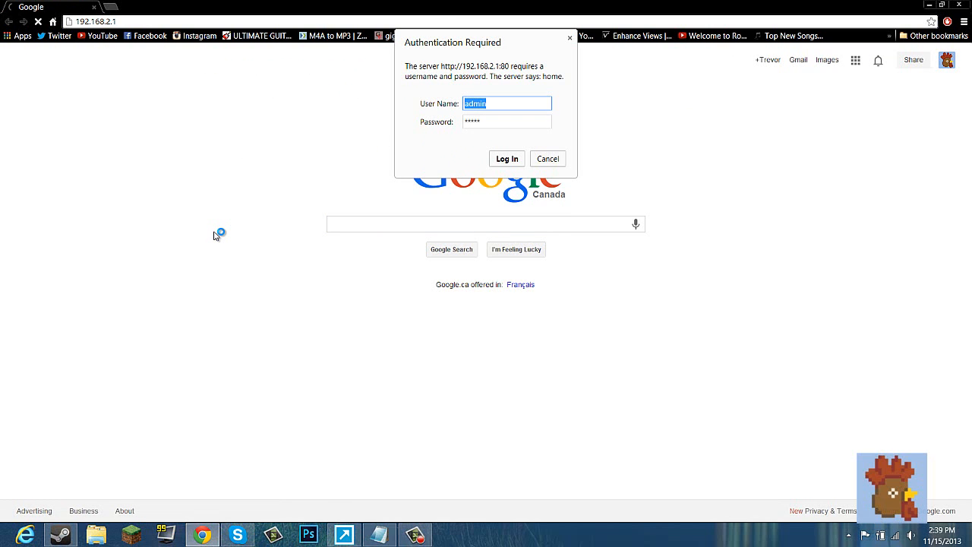
mouse_move(265, 270)
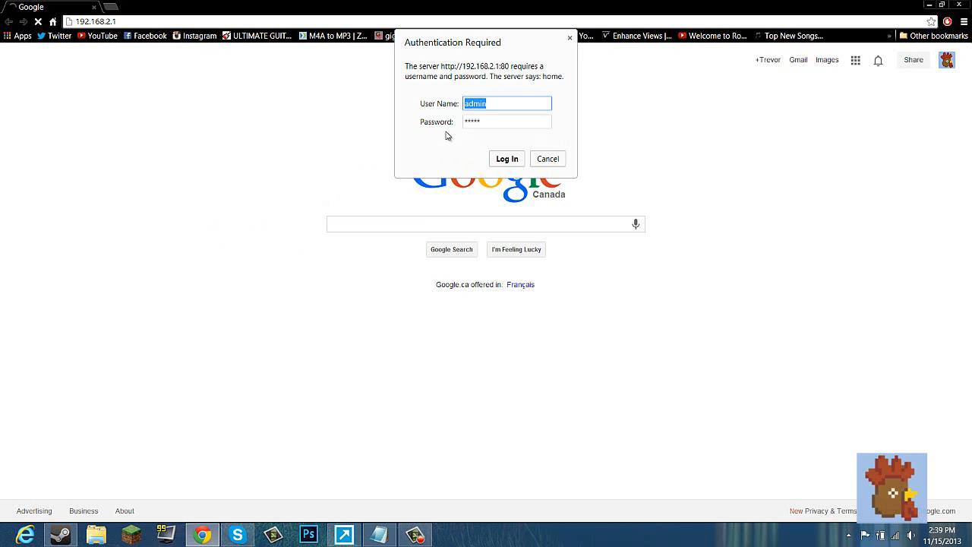
mouse_move(424, 109)
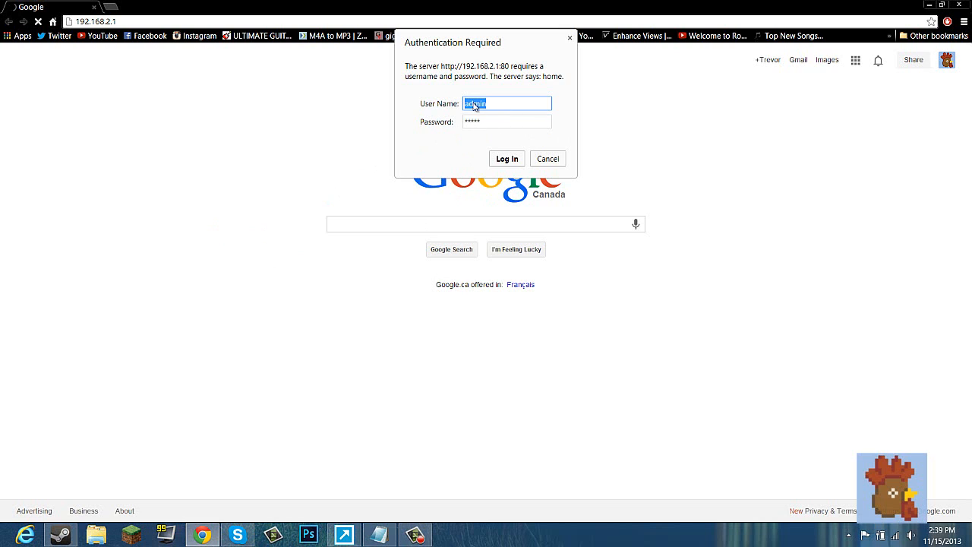
mouse_move(285, 252)
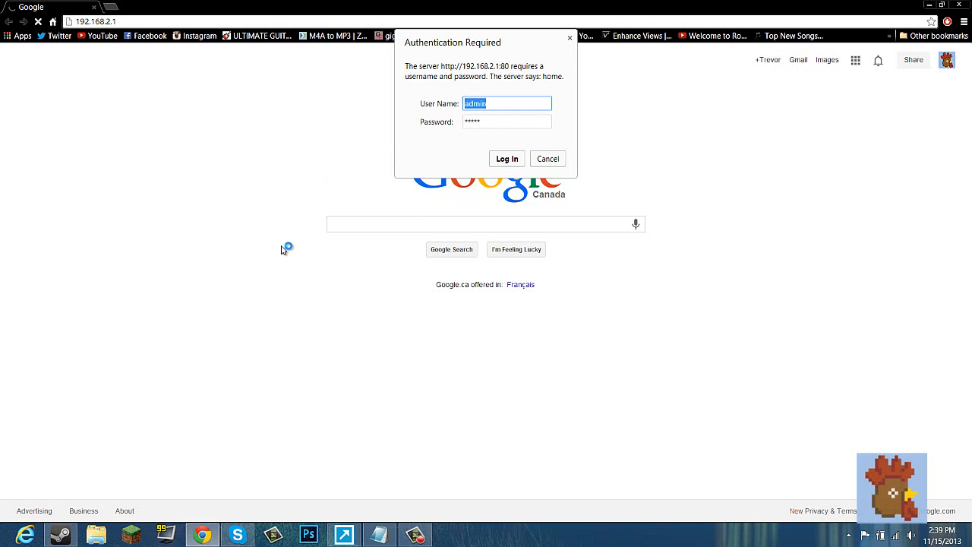
mouse_move(296, 209)
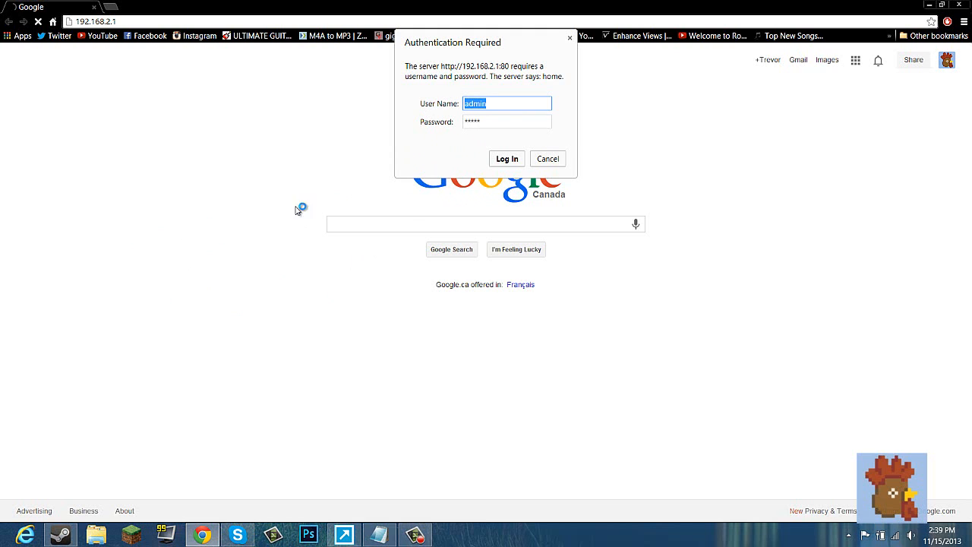
mouse_move(522, 90)
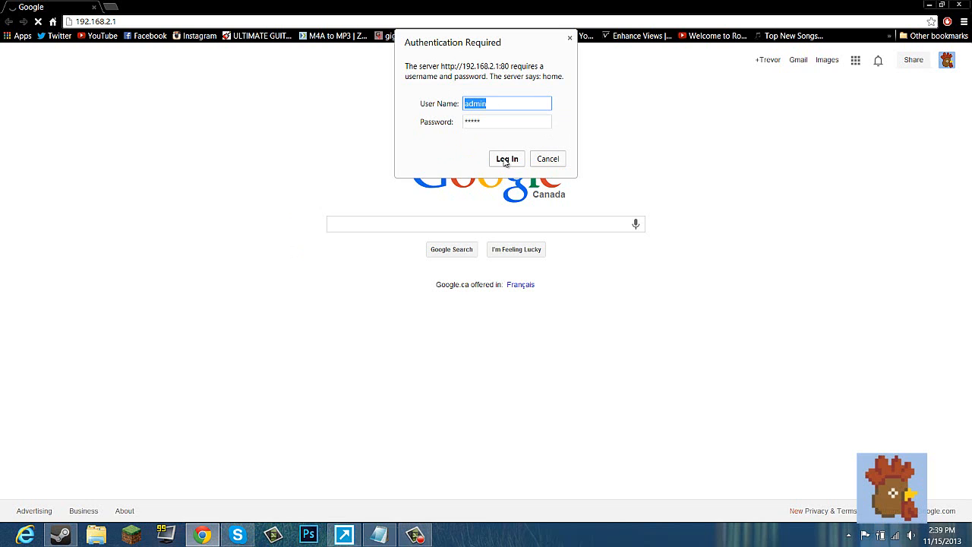
Step: Log in to Bell Connection Hub and open Settings > Network
click(507, 159)
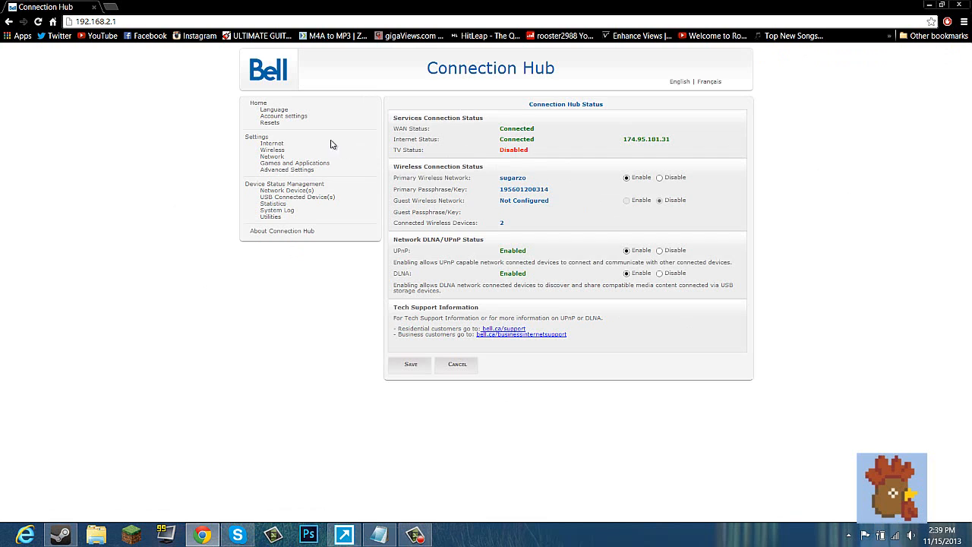
mouse_move(370, 101)
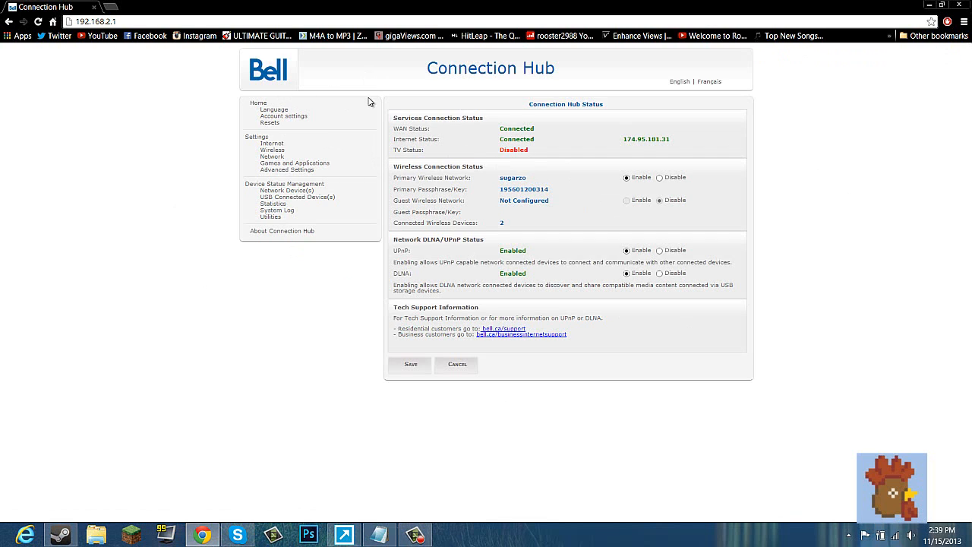
mouse_move(272, 157)
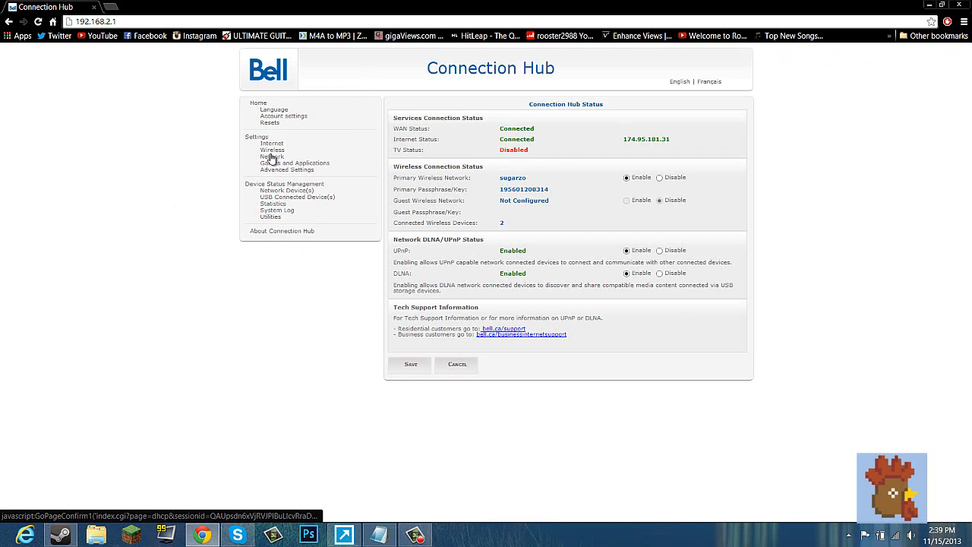
click(273, 156)
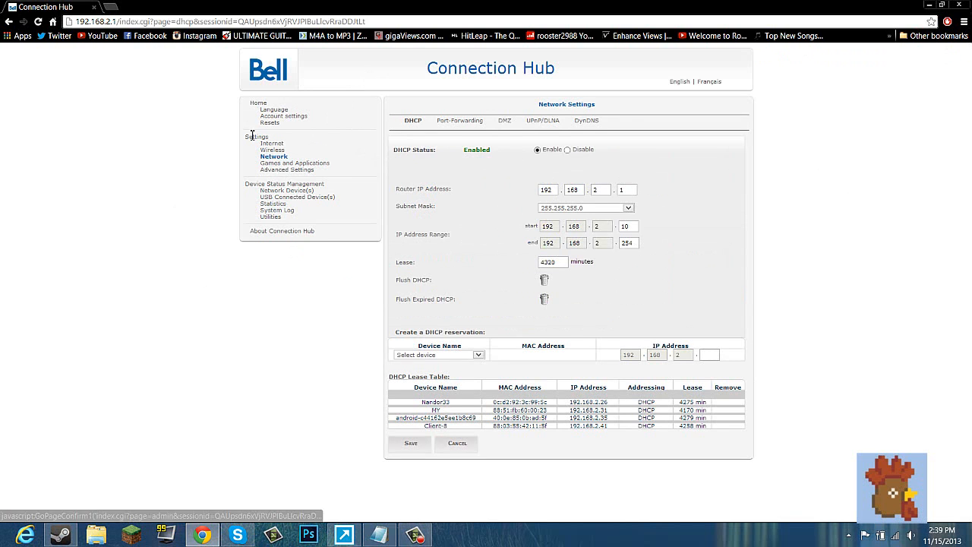
Step: Delete the UDP 27015 port-forwarding rule and save, leaving only the mc rule
click(459, 120)
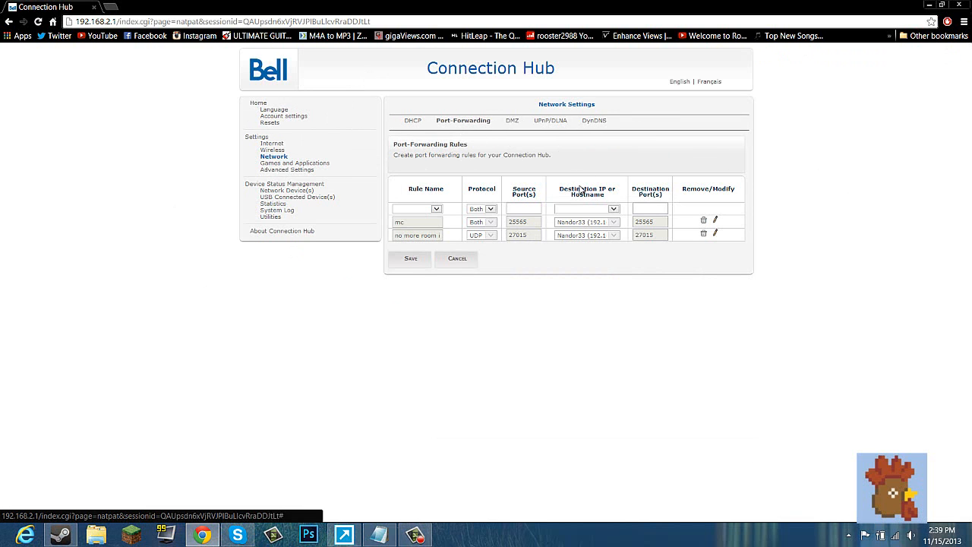
mouse_move(470, 220)
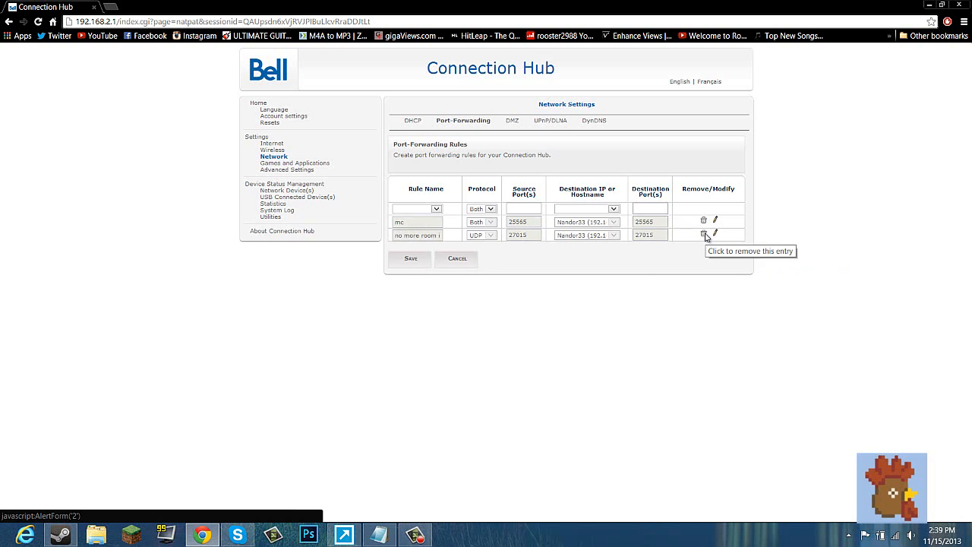
click(703, 234)
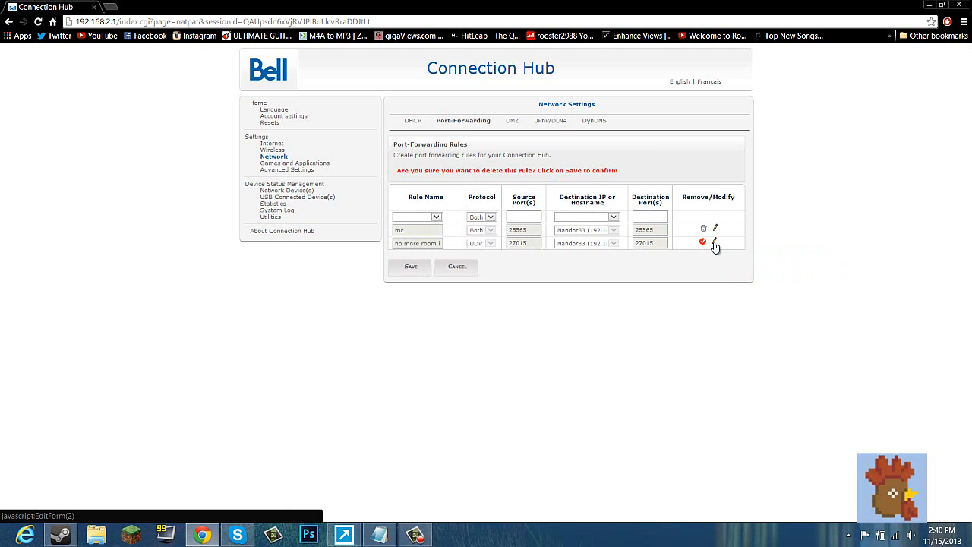
mouse_move(465, 178)
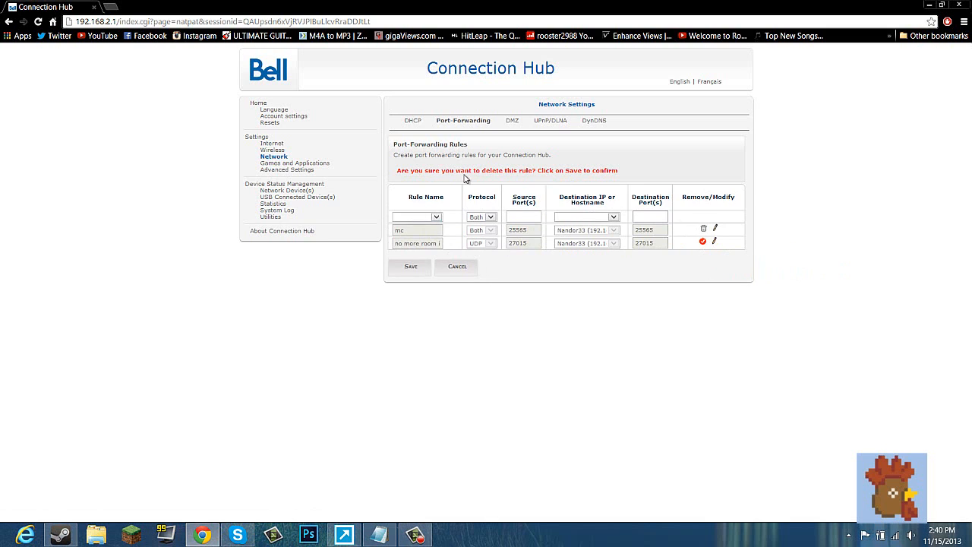
mouse_move(421, 272)
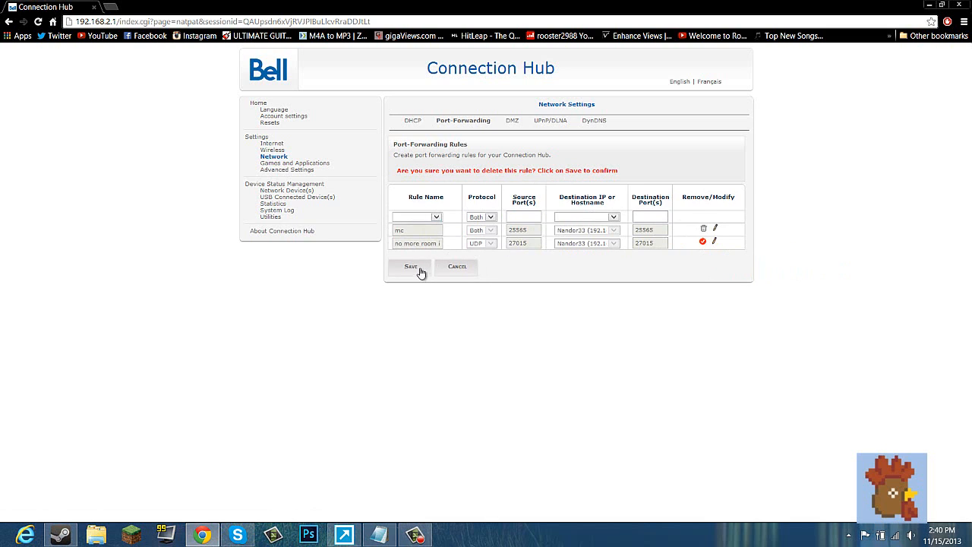
click(410, 266)
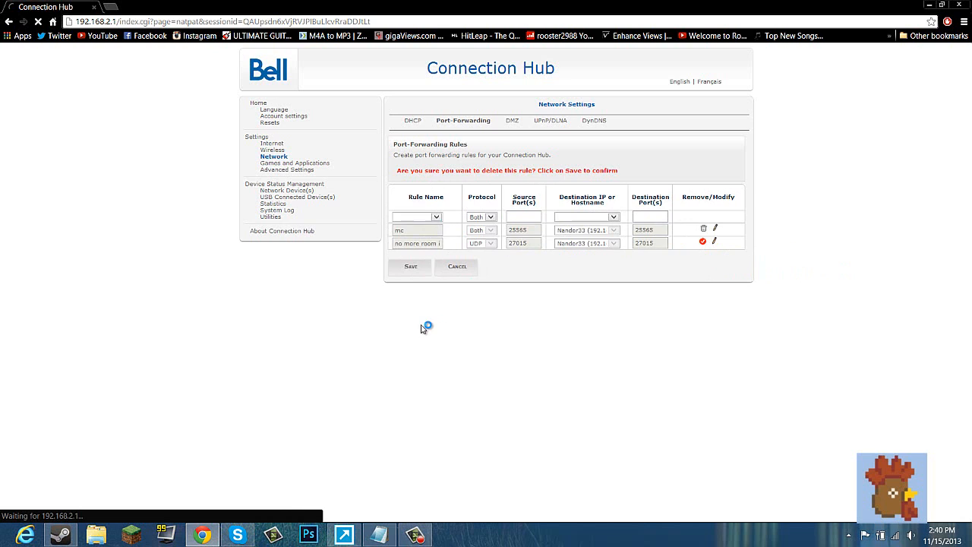
click(410, 265)
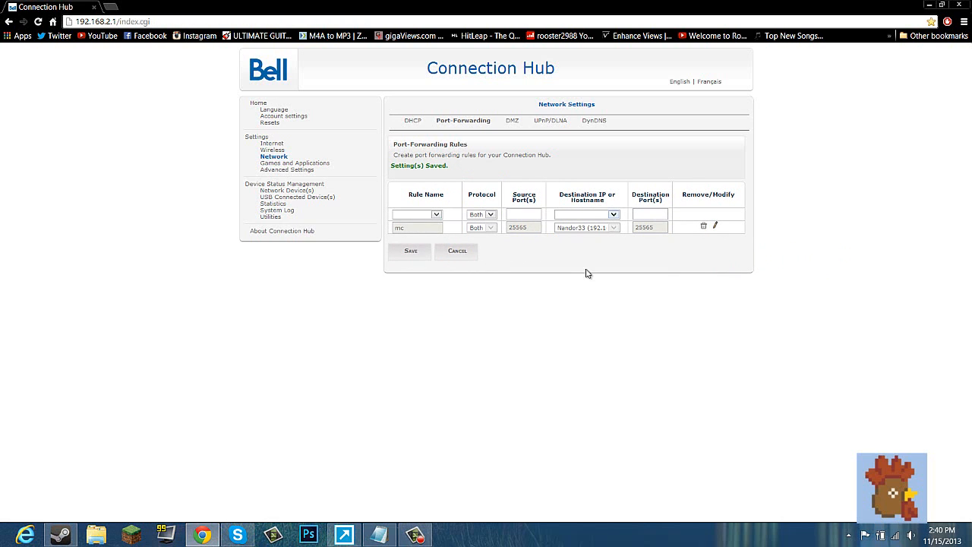
mouse_move(514, 239)
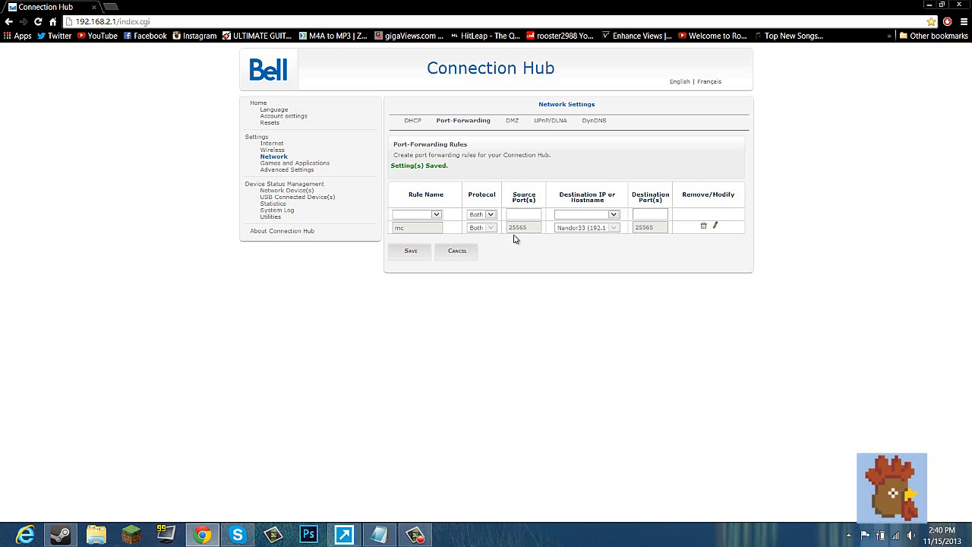
mouse_move(410, 213)
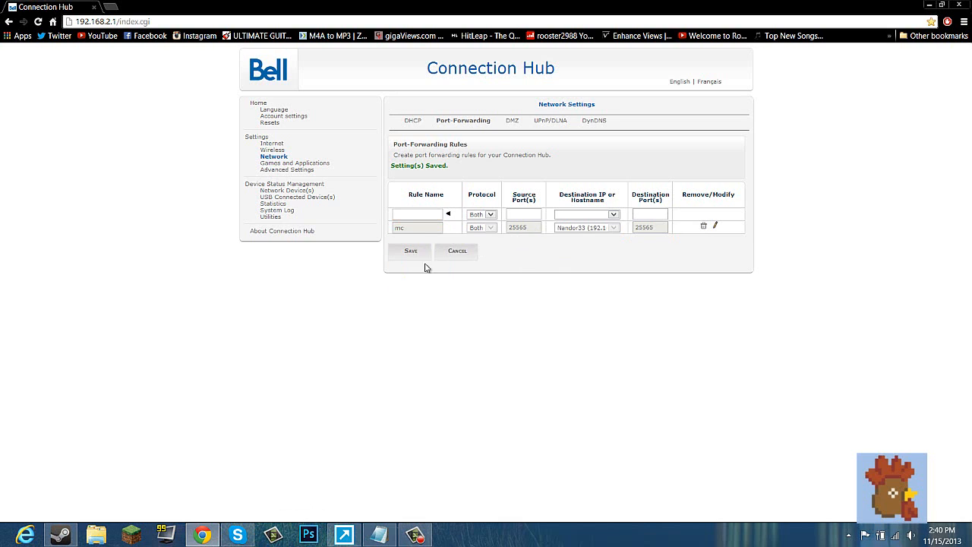
Step: Add the 'no more room' UDP rule for port 27015 to Nandor33
text(no m)
text(27015 protocol udp)
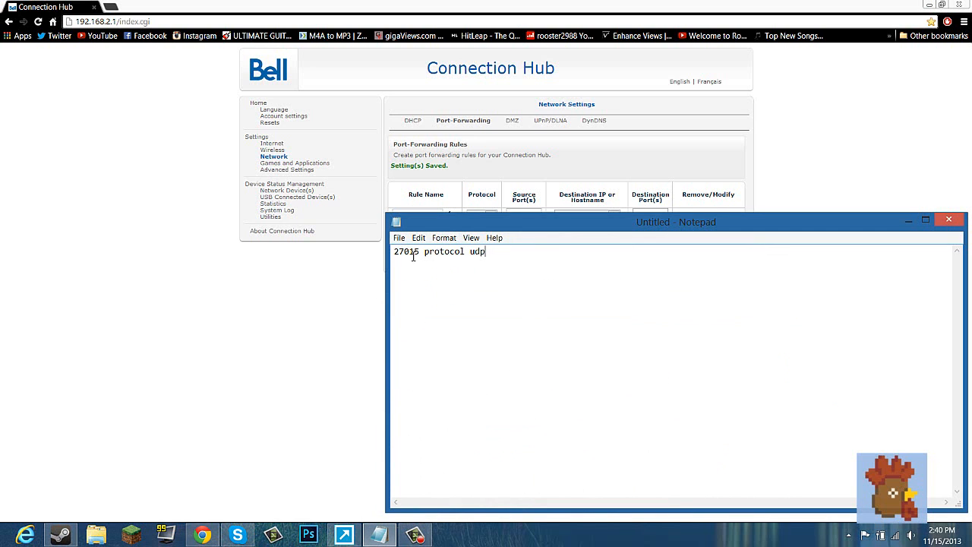
mouse_move(353, 272)
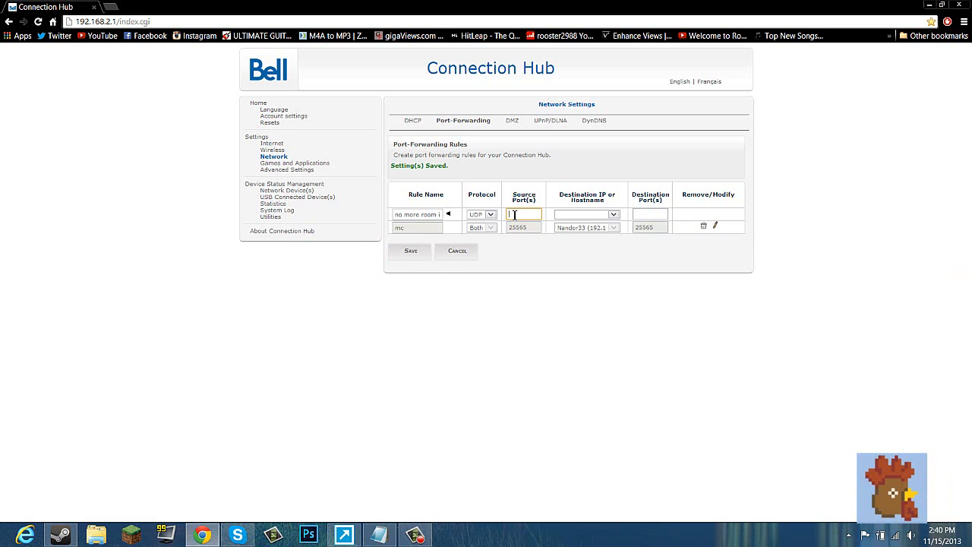
text(25565)
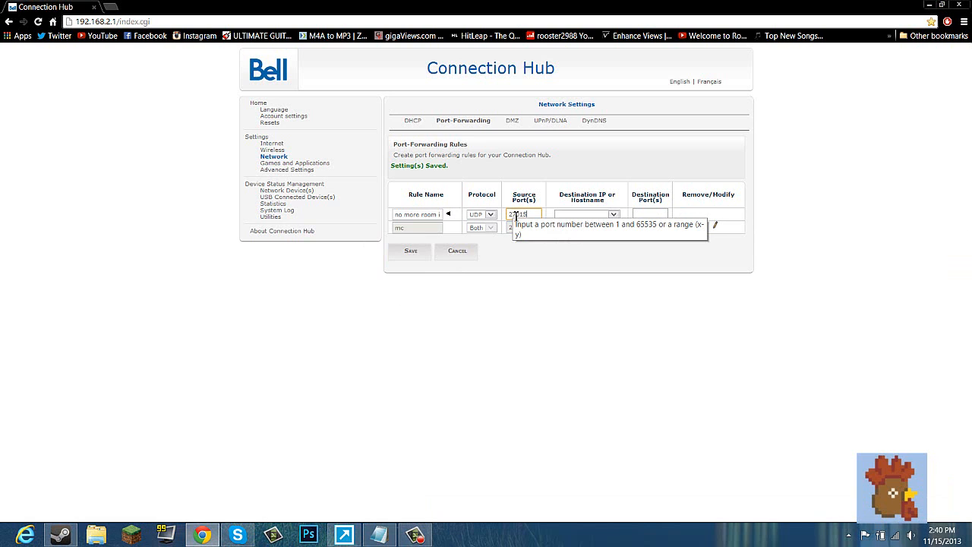
click(649, 214)
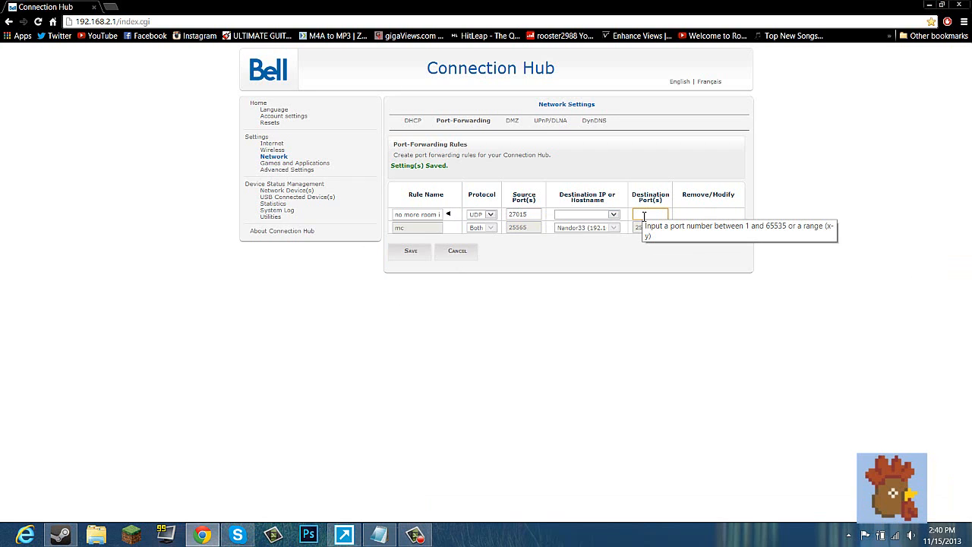
text(2)
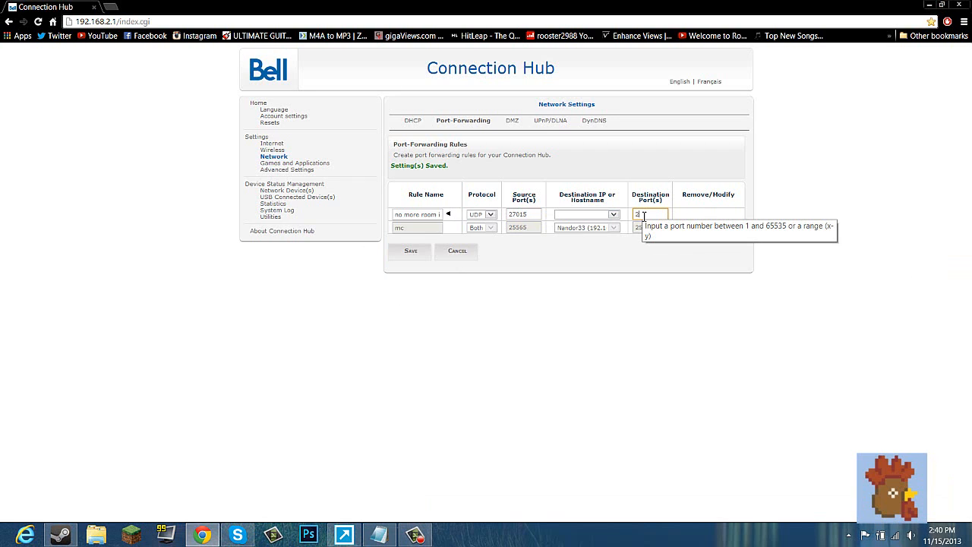
text(7015)
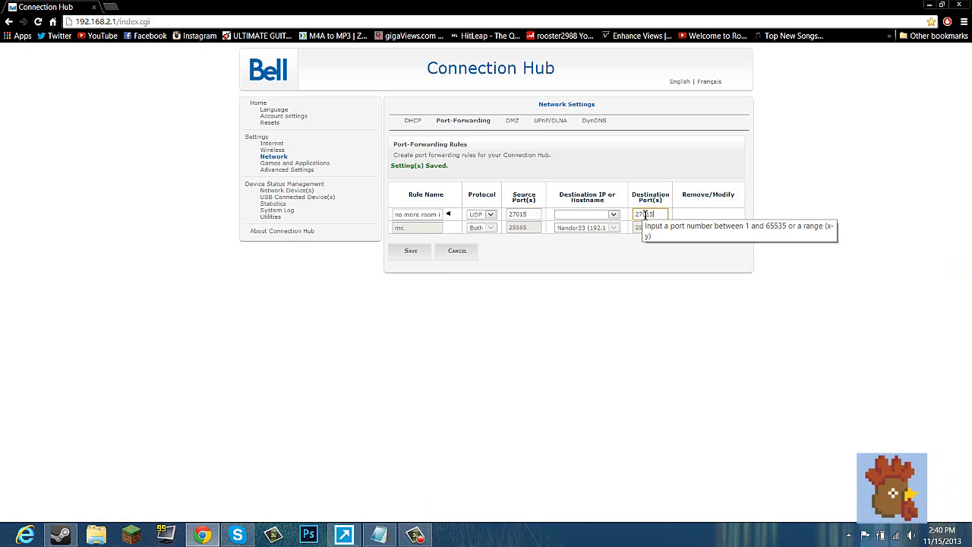
click(613, 214)
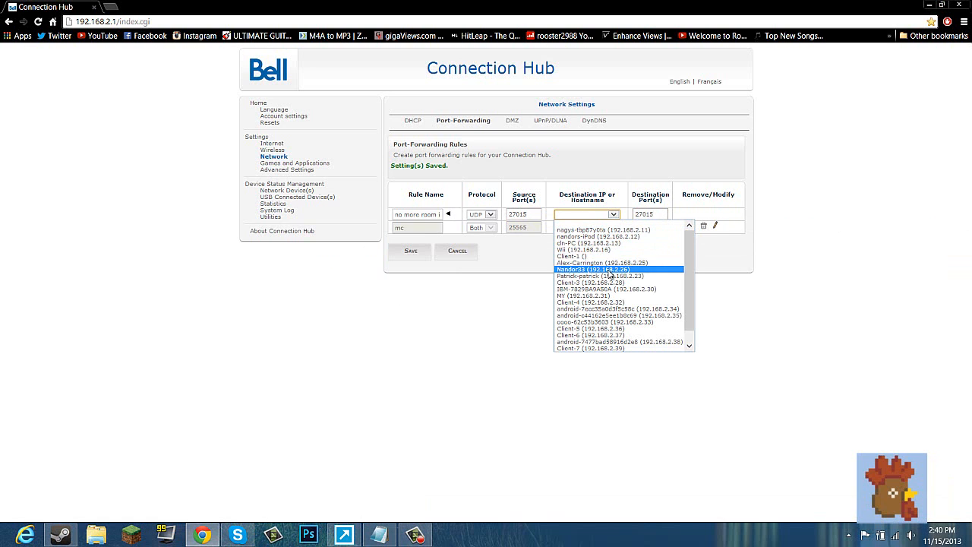
click(592, 269)
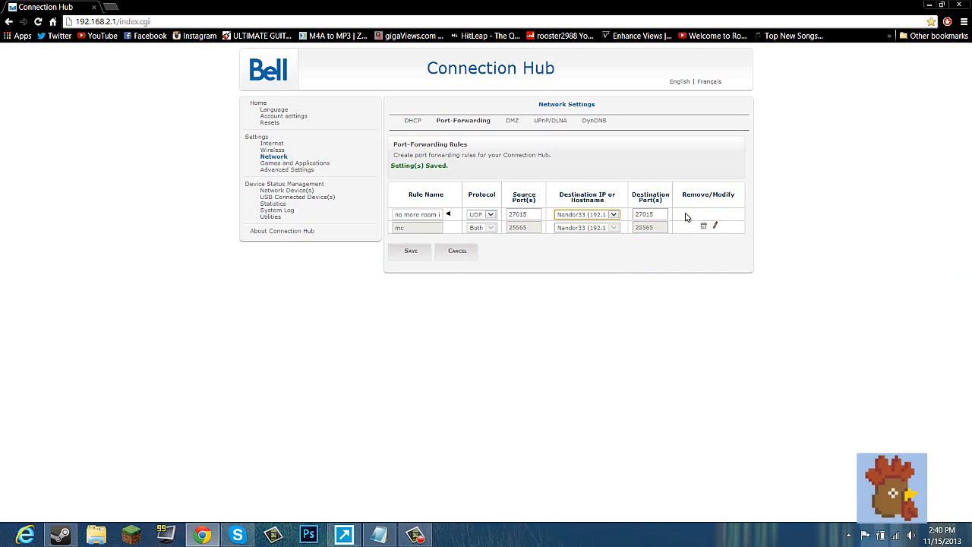
click(409, 250)
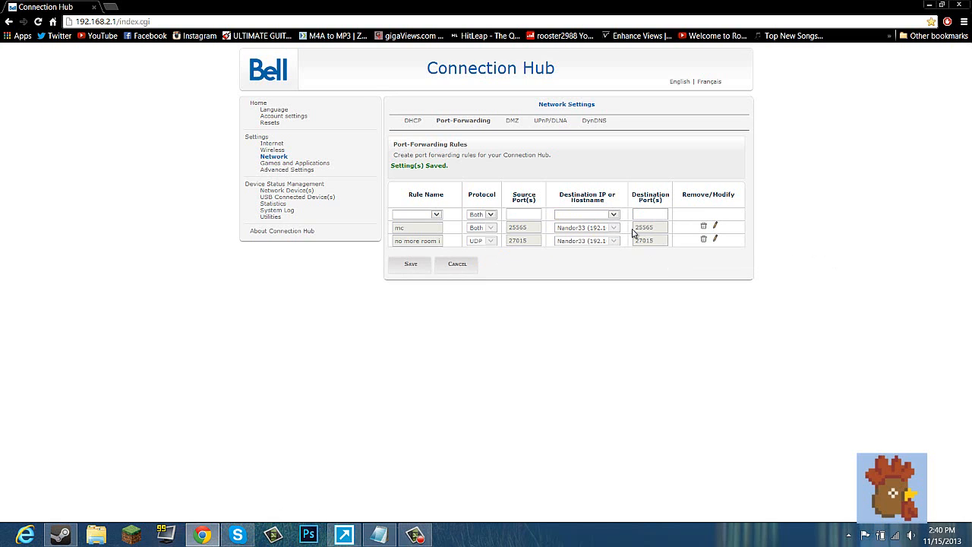
mouse_move(490, 233)
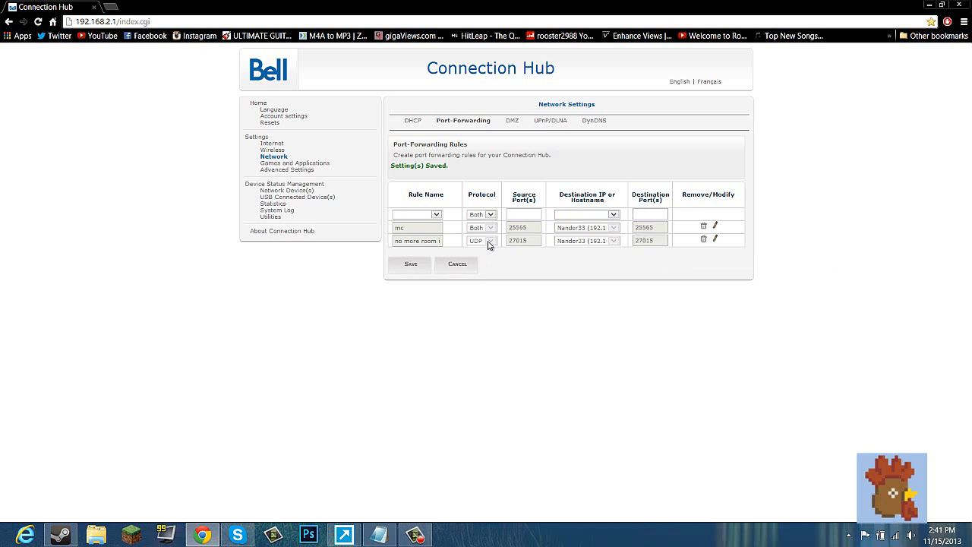
Step: Check the 27015 rule's protocol stays unchanged, then close Notepad without saving
click(491, 213)
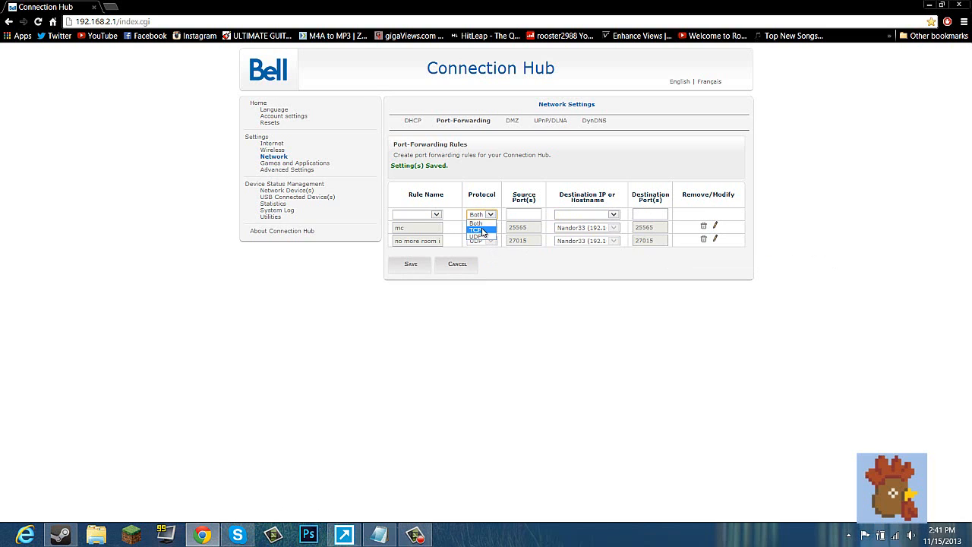
click(477, 240)
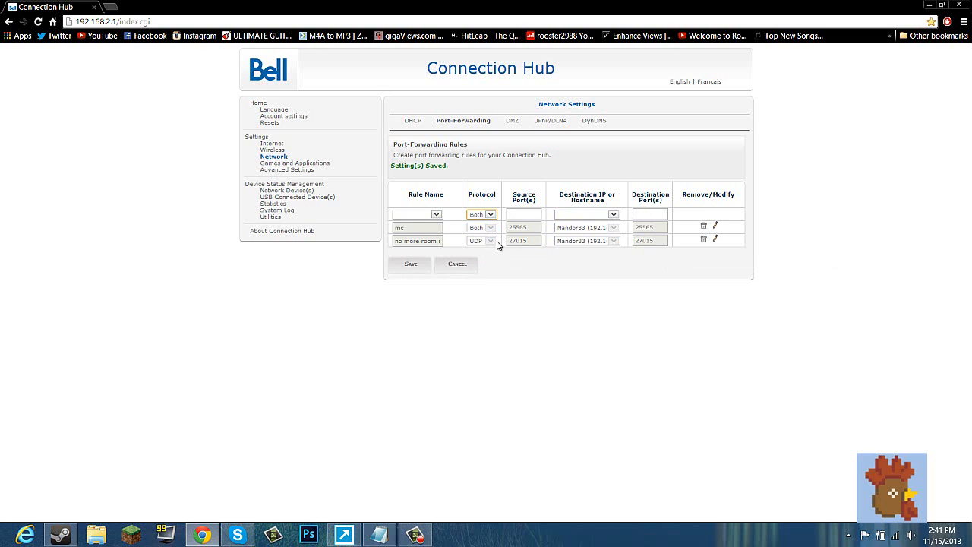
mouse_move(481, 244)
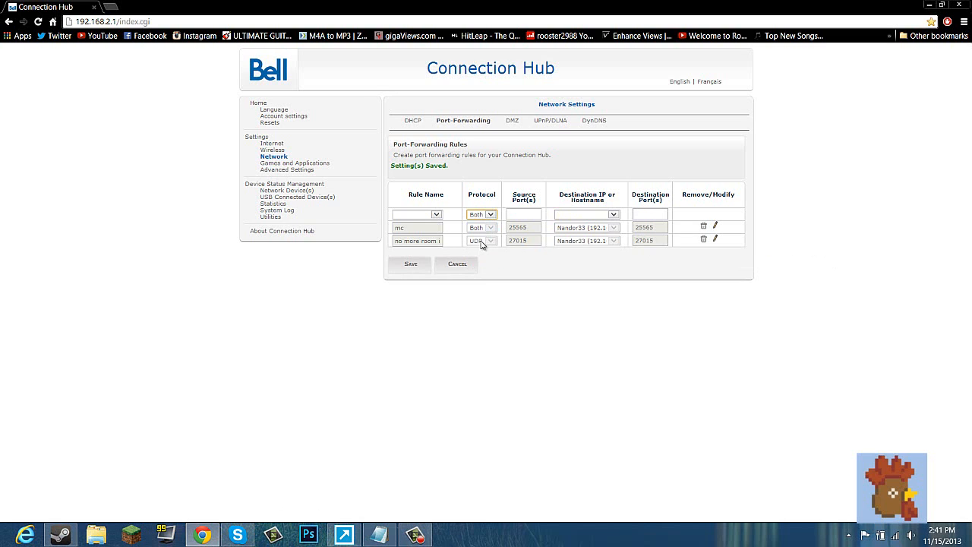
mouse_move(480, 240)
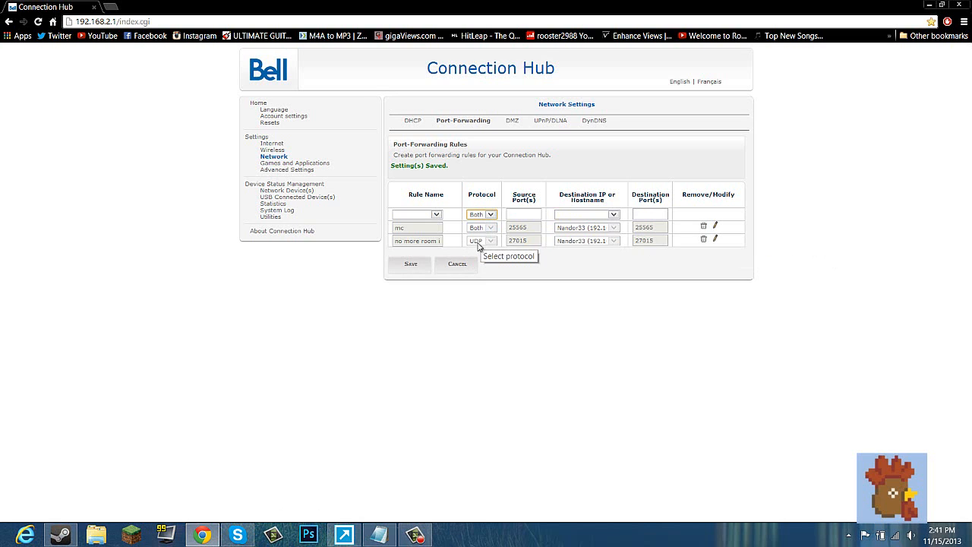
mouse_move(495, 256)
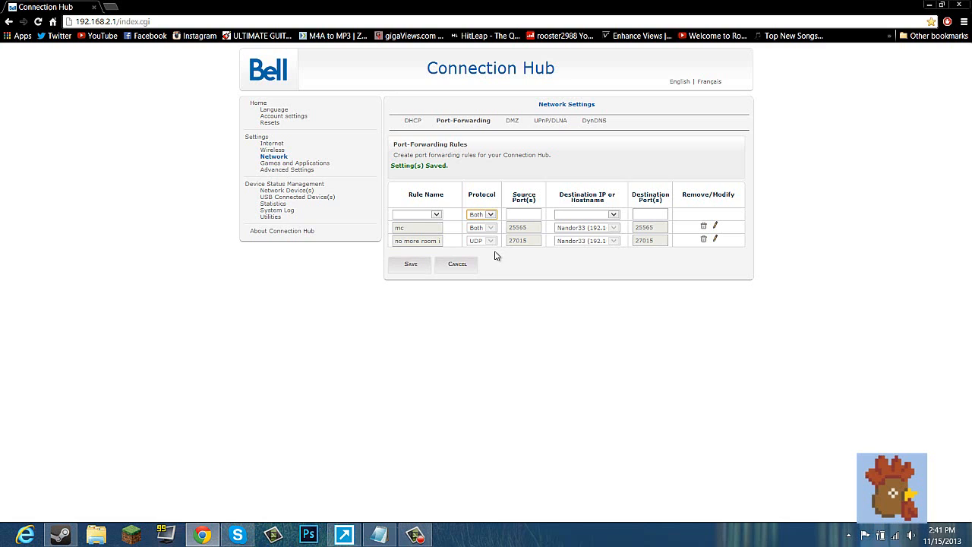
mouse_move(453, 245)
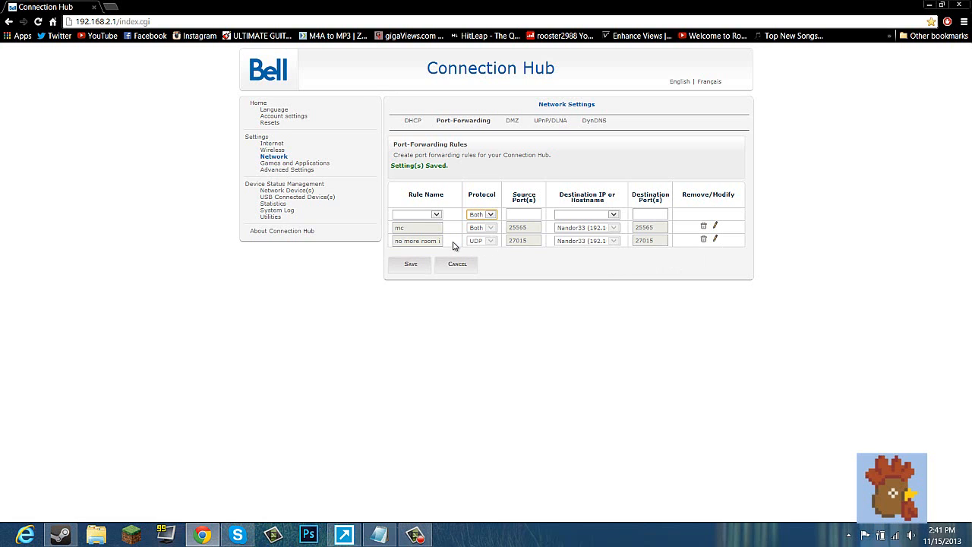
mouse_move(529, 206)
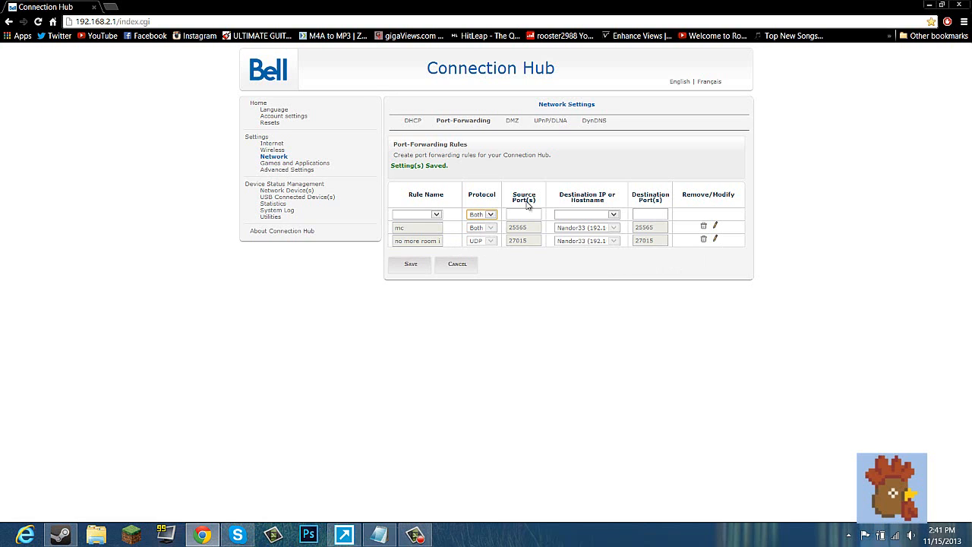
mouse_move(396, 316)
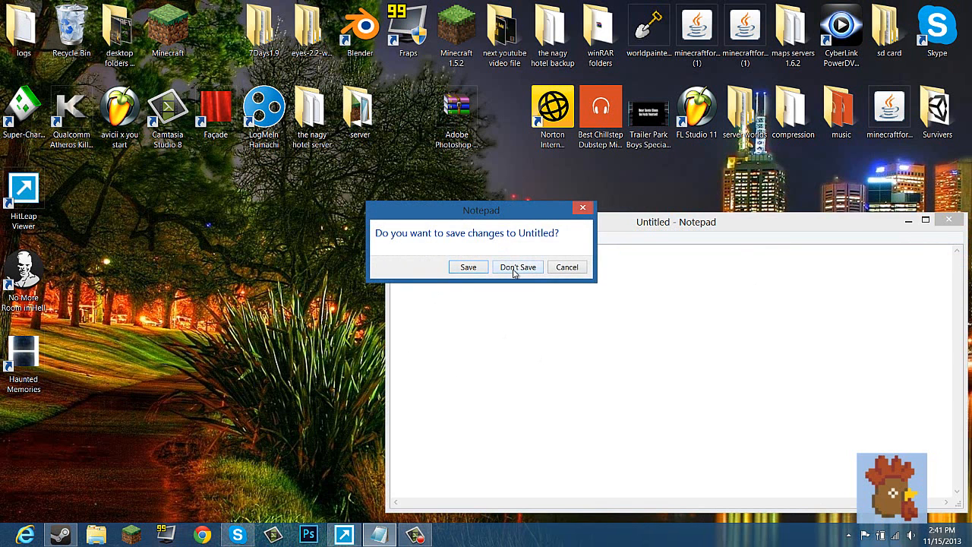
click(517, 267)
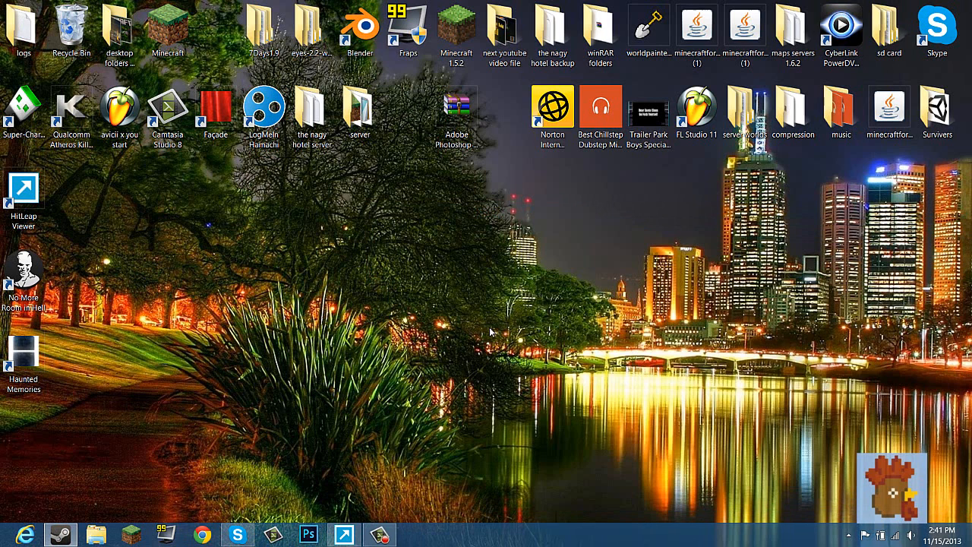
mouse_move(442, 287)
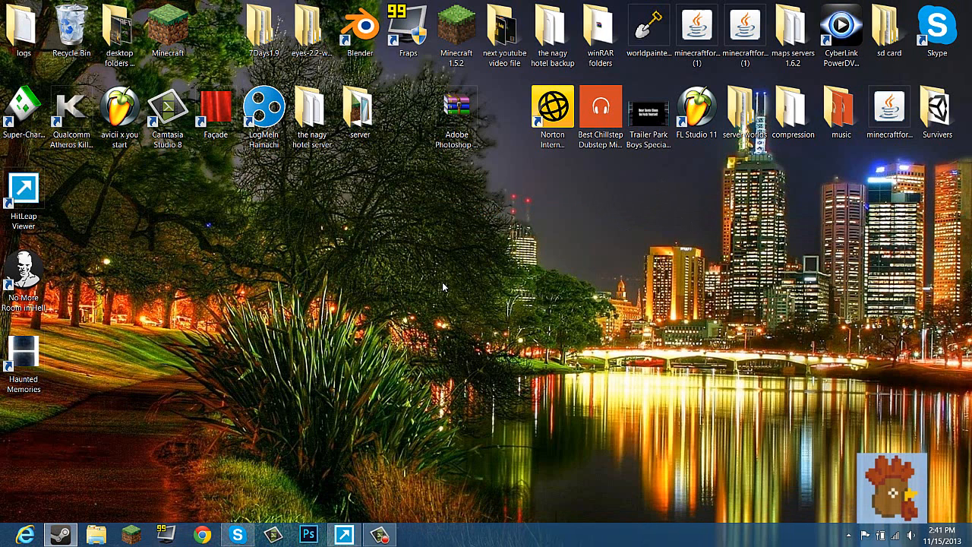
mouse_move(469, 290)
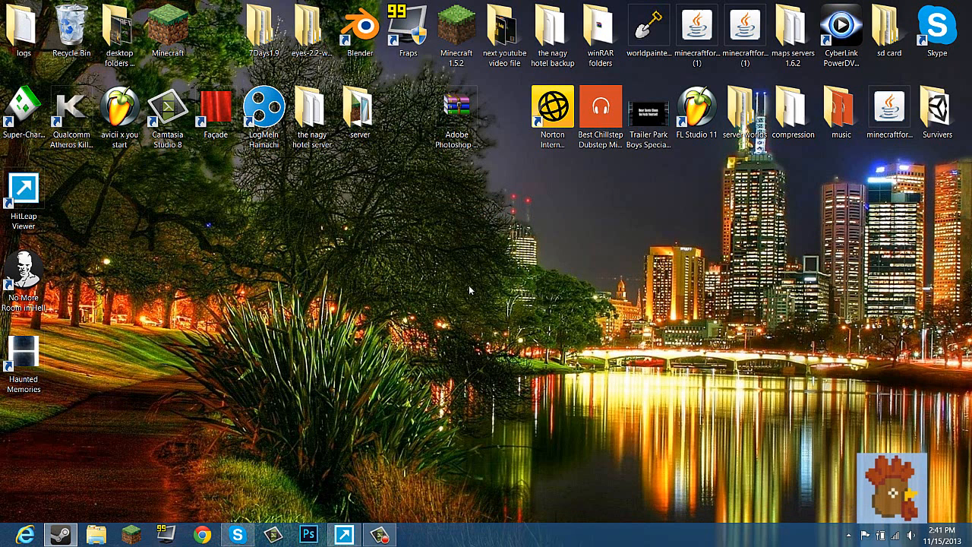
mouse_move(500, 248)
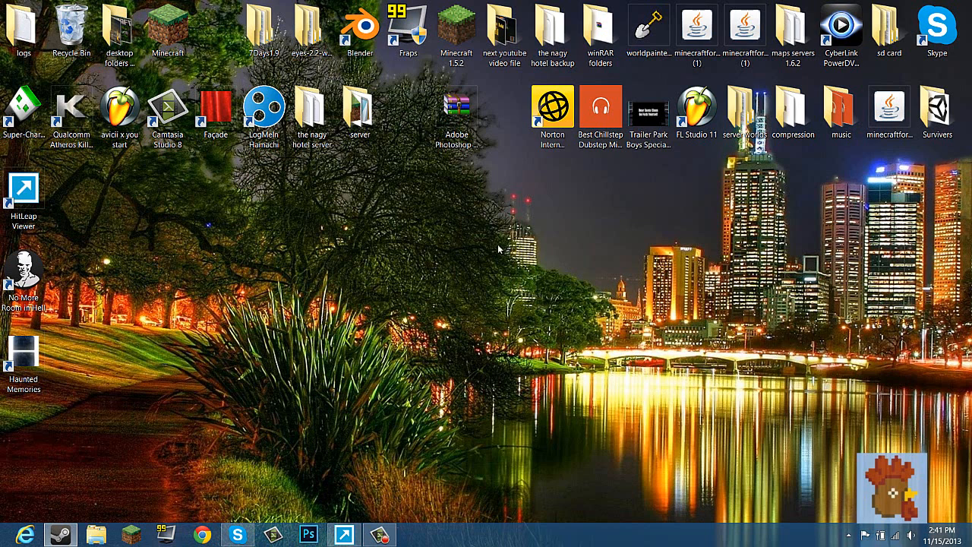
mouse_move(536, 224)
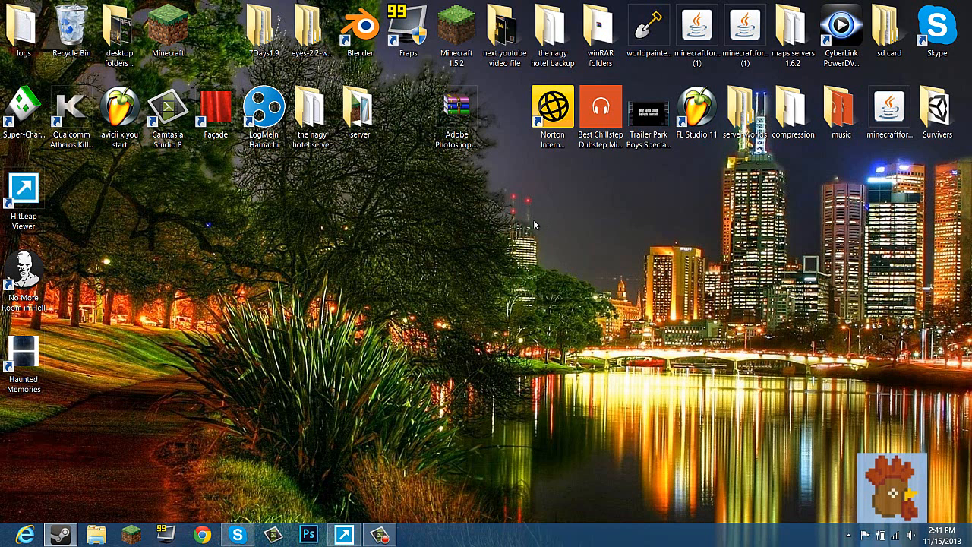
mouse_move(532, 227)
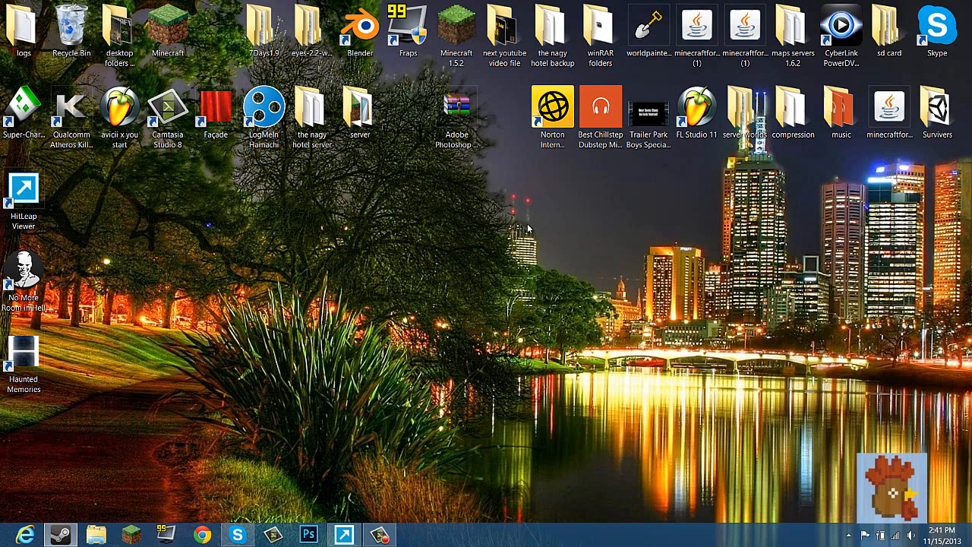
mouse_move(444, 337)
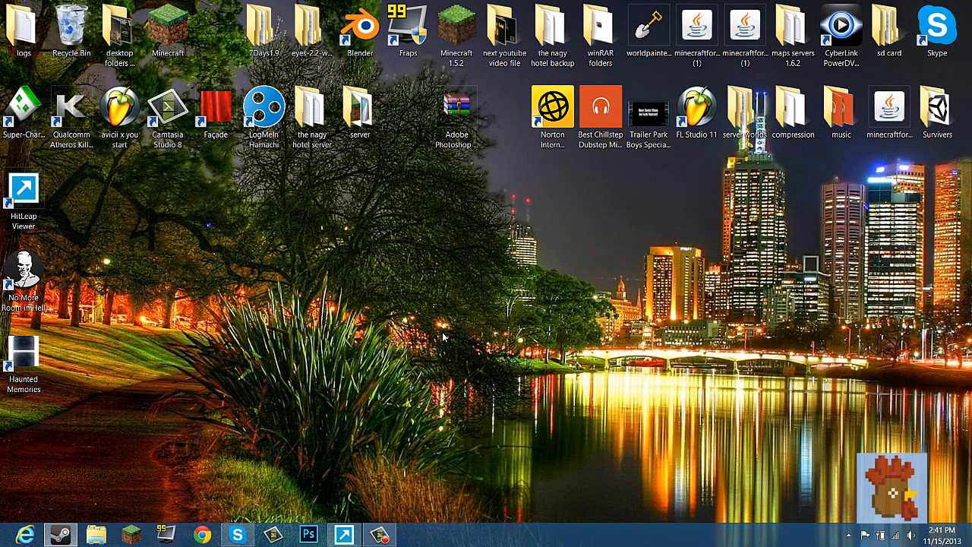
mouse_move(487, 298)
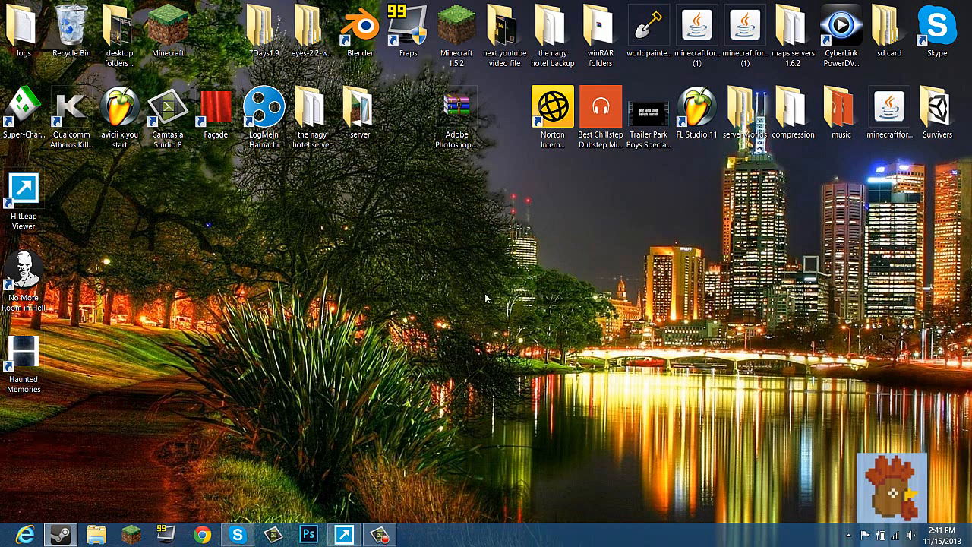
mouse_move(296, 295)
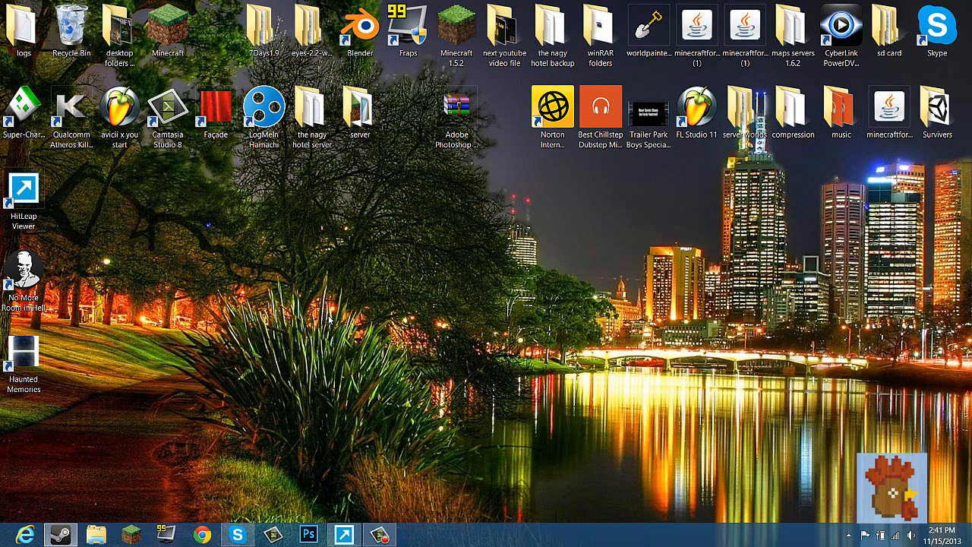
mouse_move(729, 437)
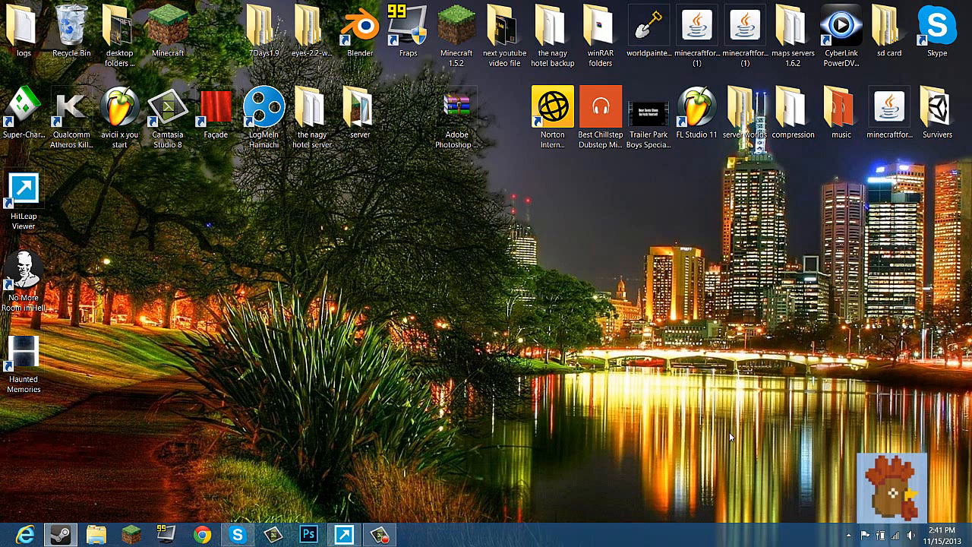
mouse_move(773, 467)
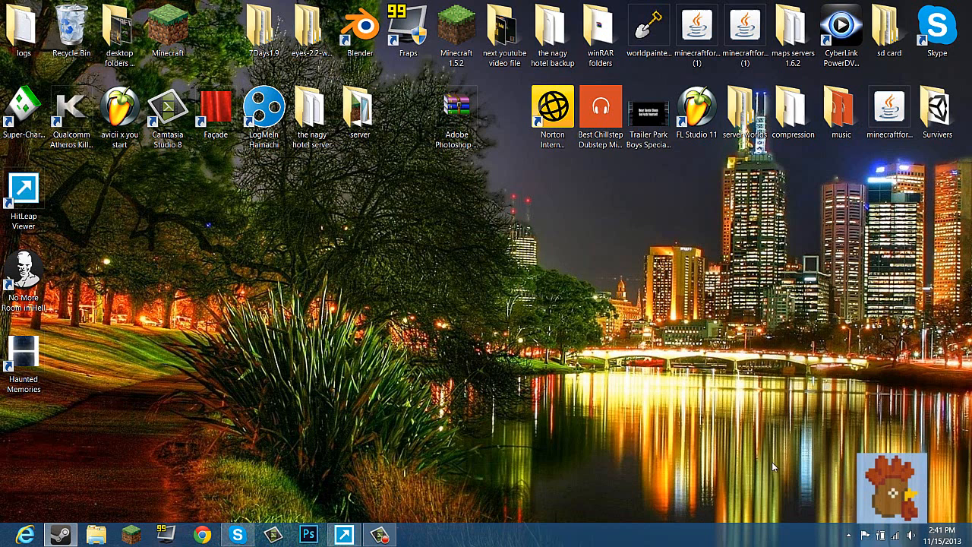
mouse_move(562, 324)
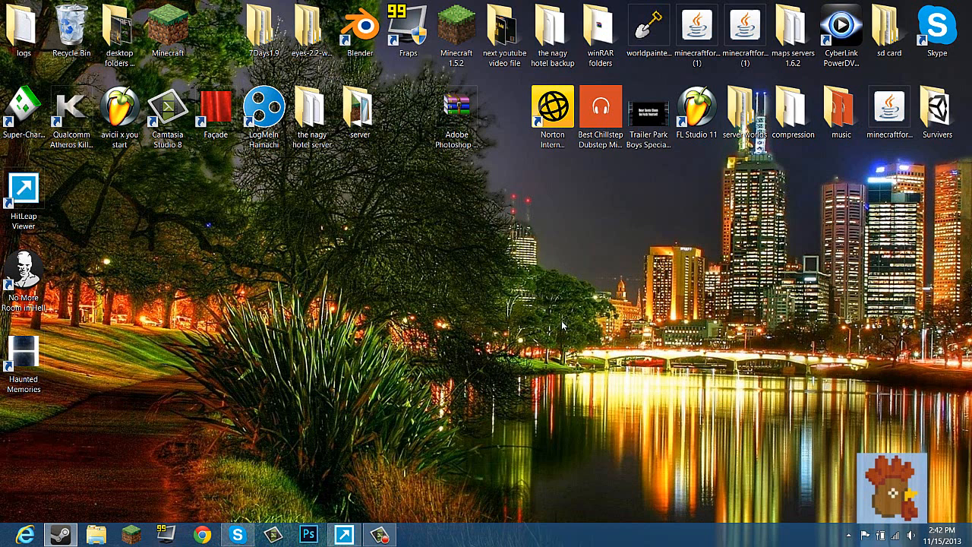
mouse_move(513, 293)
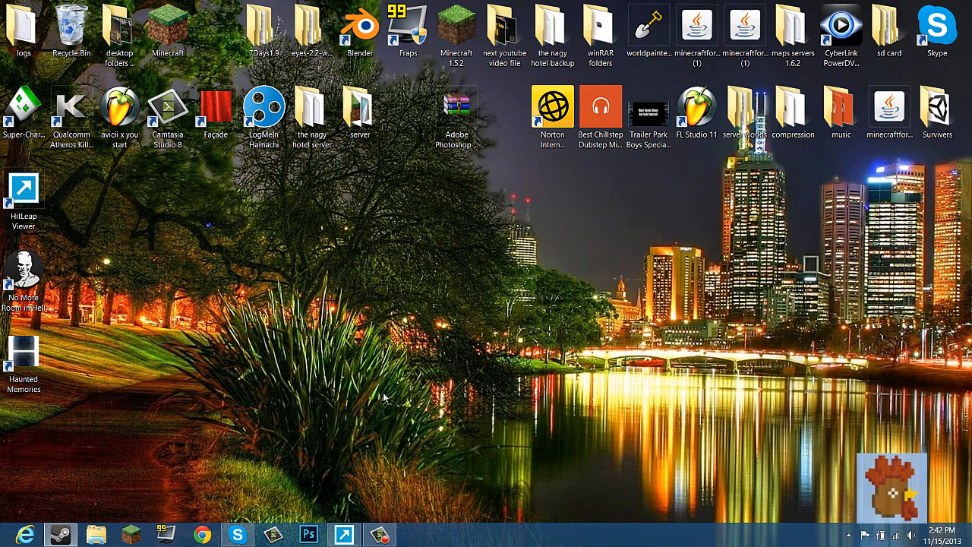
mouse_move(543, 380)
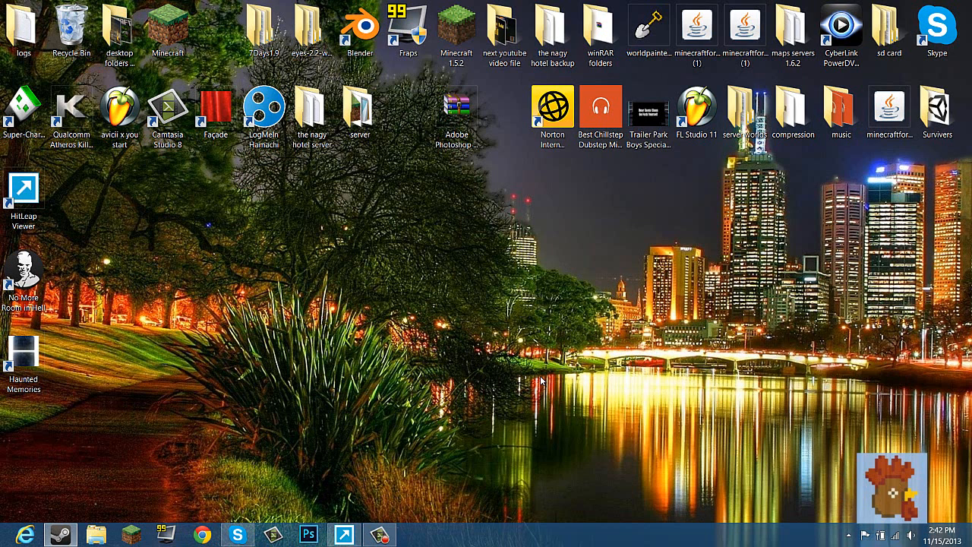
mouse_move(392, 282)
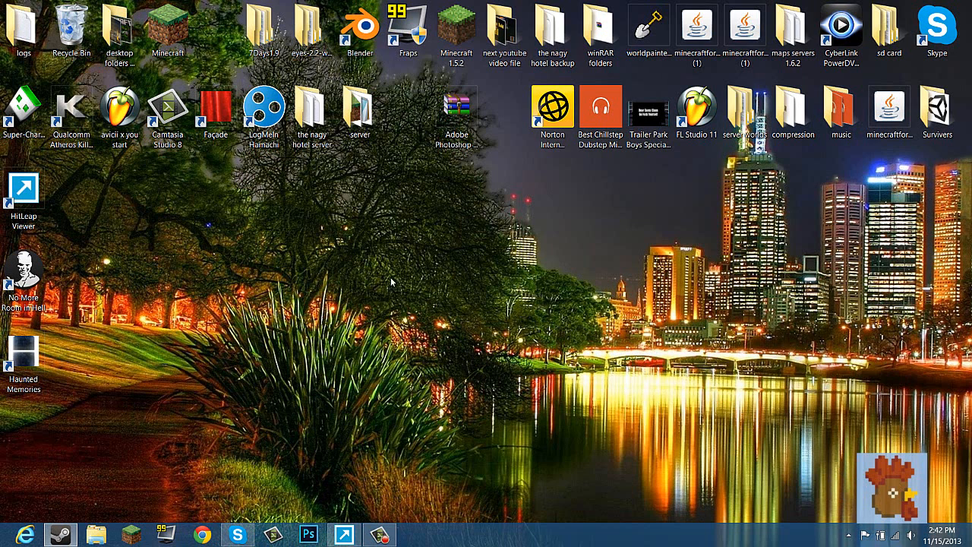
mouse_move(143, 221)
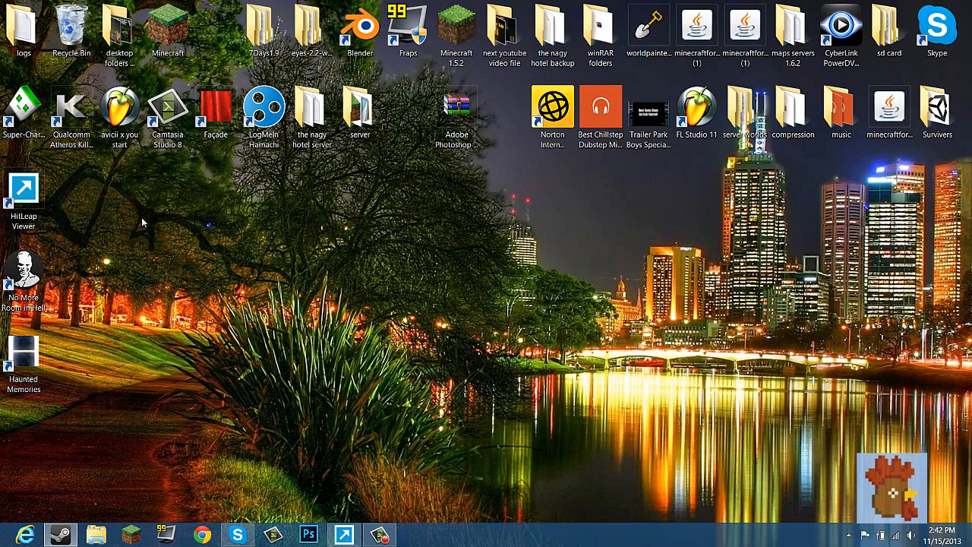
mouse_move(110, 235)
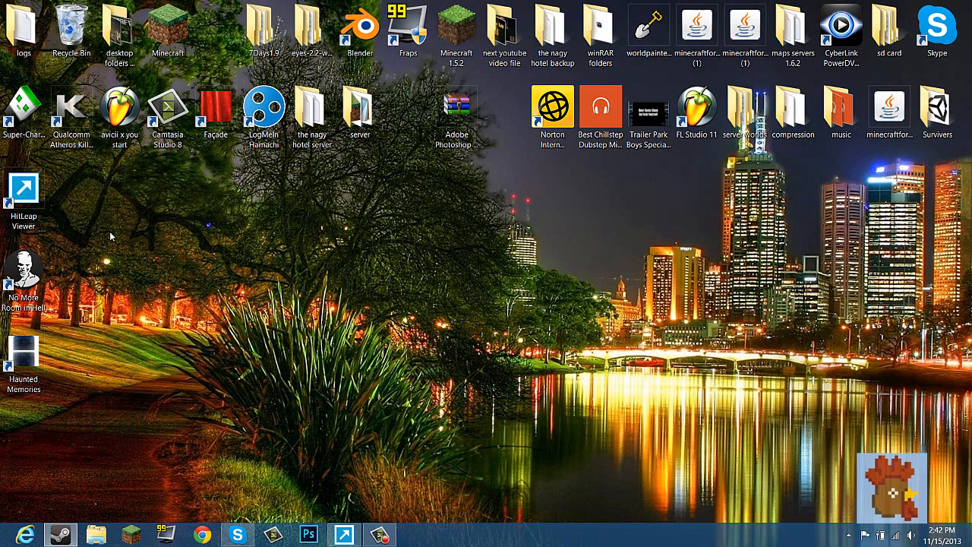
mouse_move(570, 189)
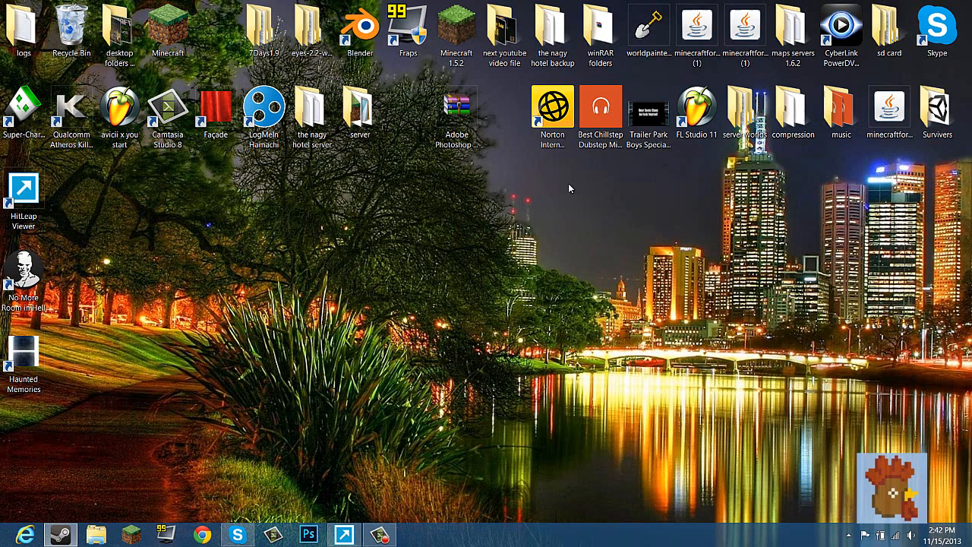
mouse_move(351, 223)
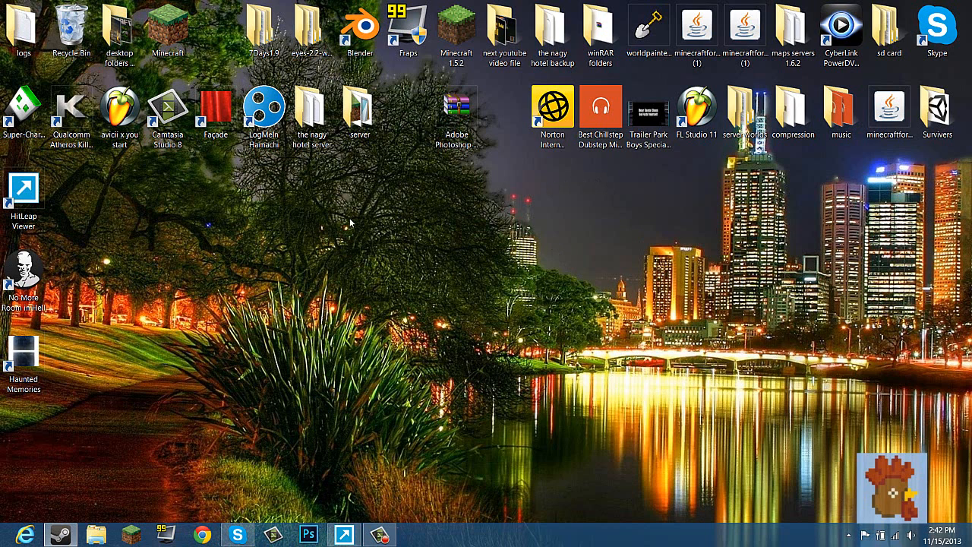
mouse_move(767, 232)
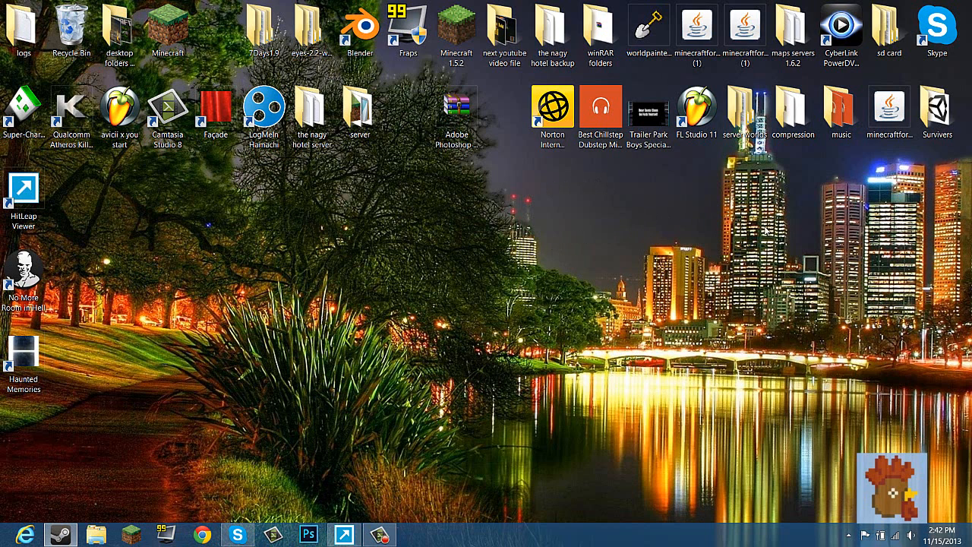
mouse_move(720, 243)
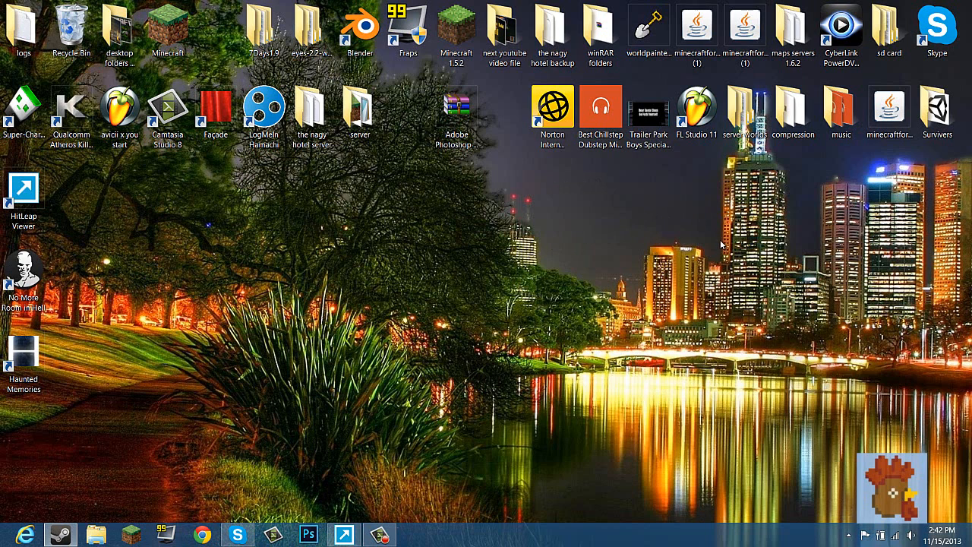
mouse_move(288, 253)
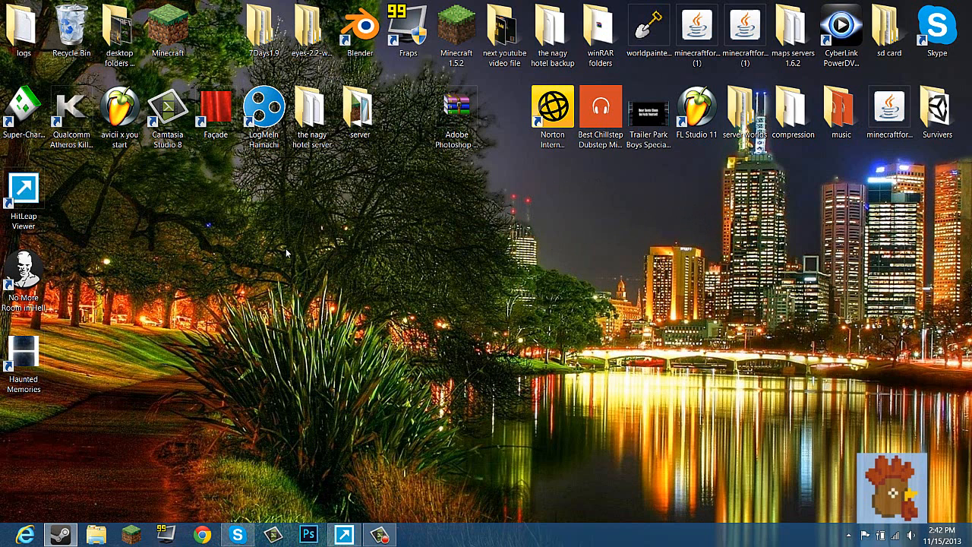
mouse_move(256, 258)
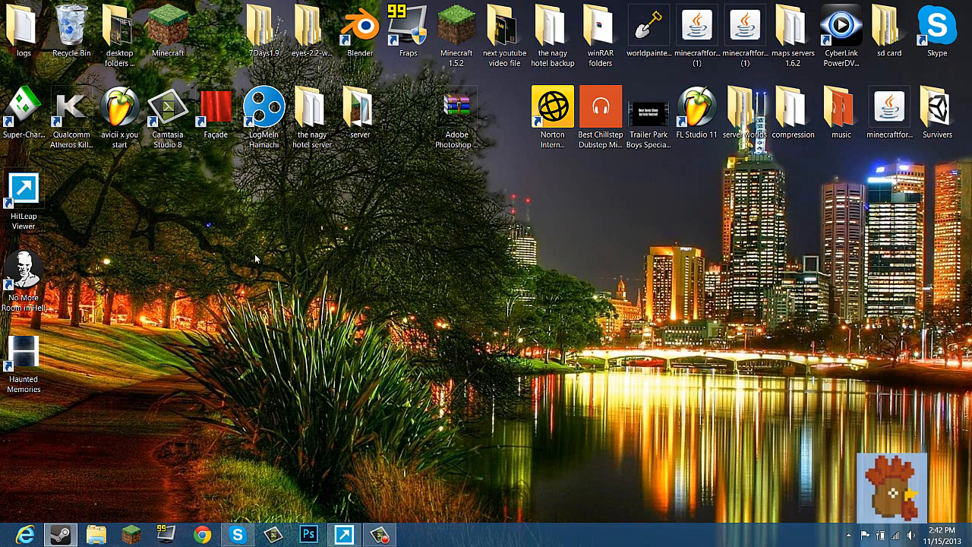
mouse_move(394, 234)
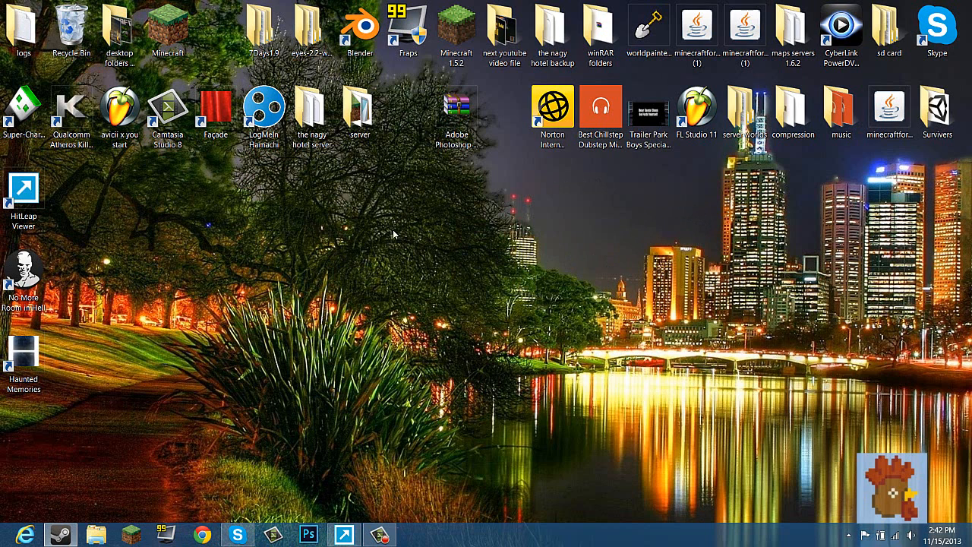
mouse_move(395, 467)
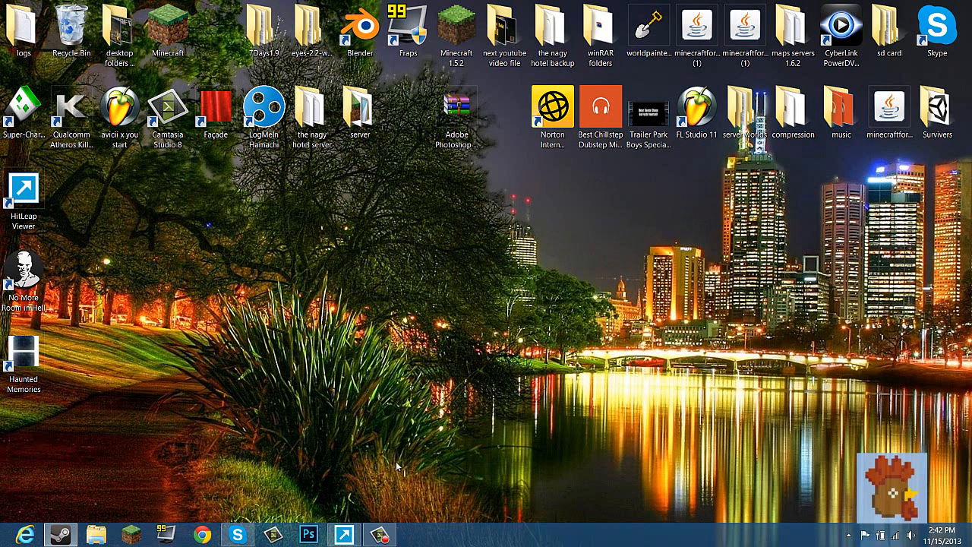
mouse_move(393, 289)
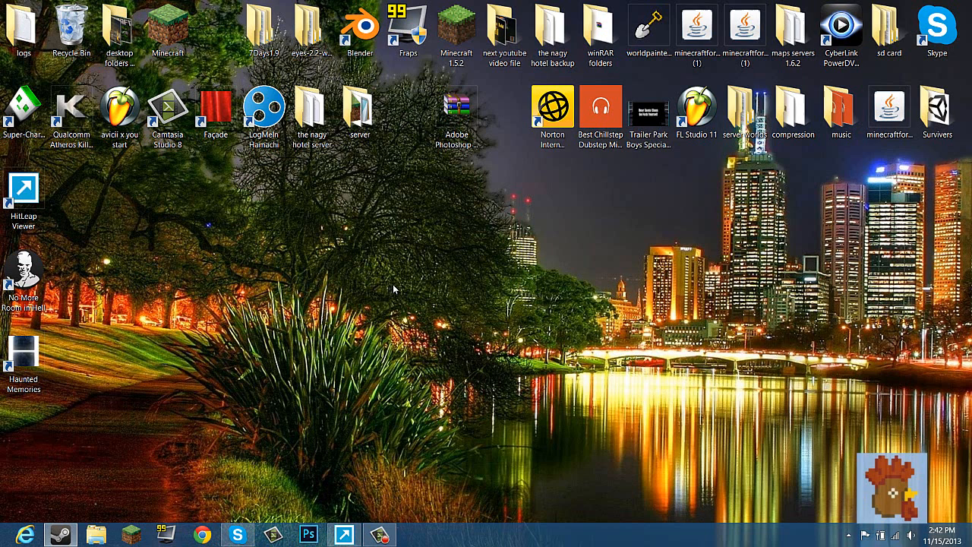
mouse_move(577, 296)
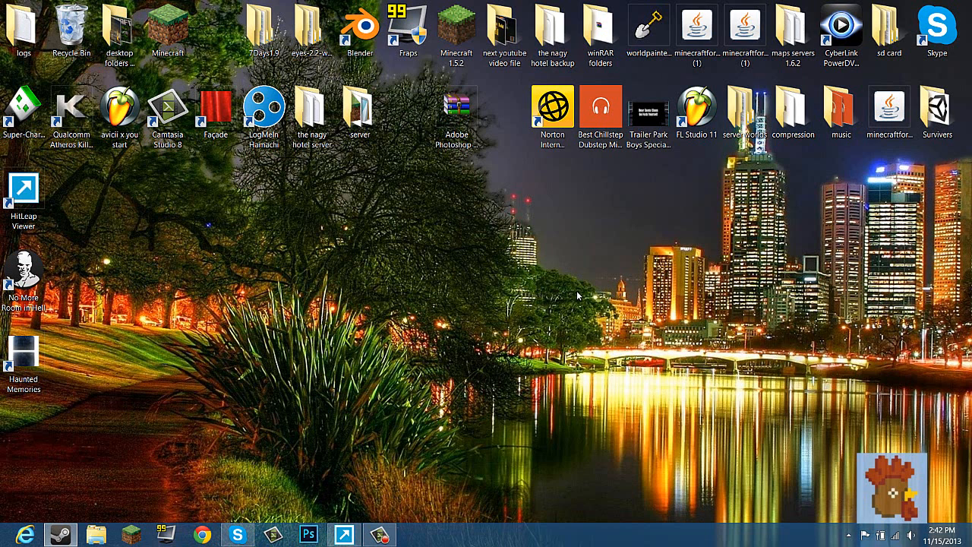
mouse_move(575, 298)
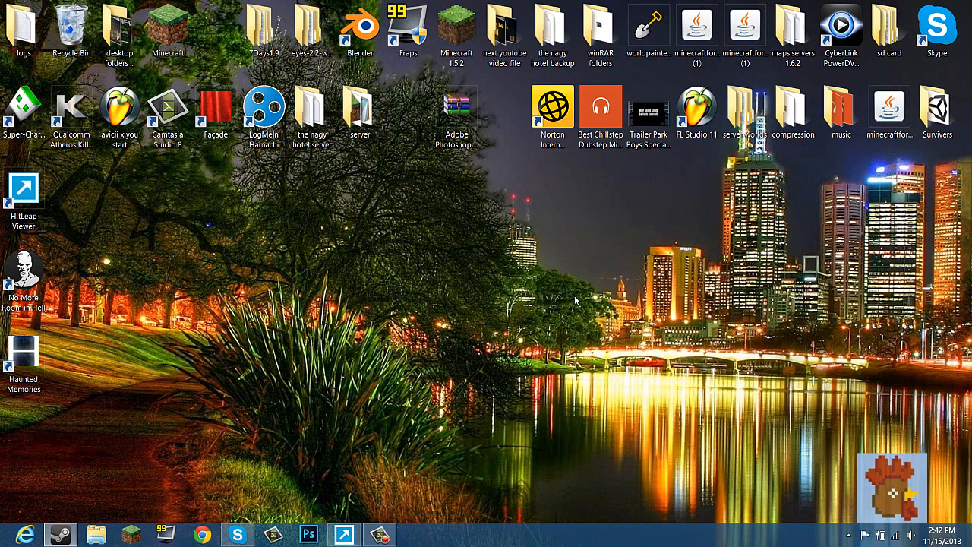
mouse_move(520, 419)
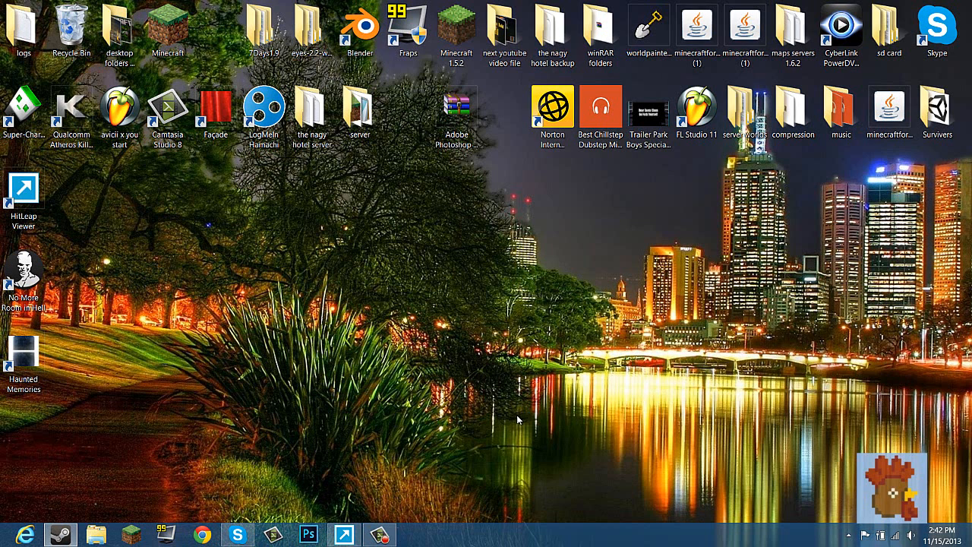
mouse_move(508, 408)
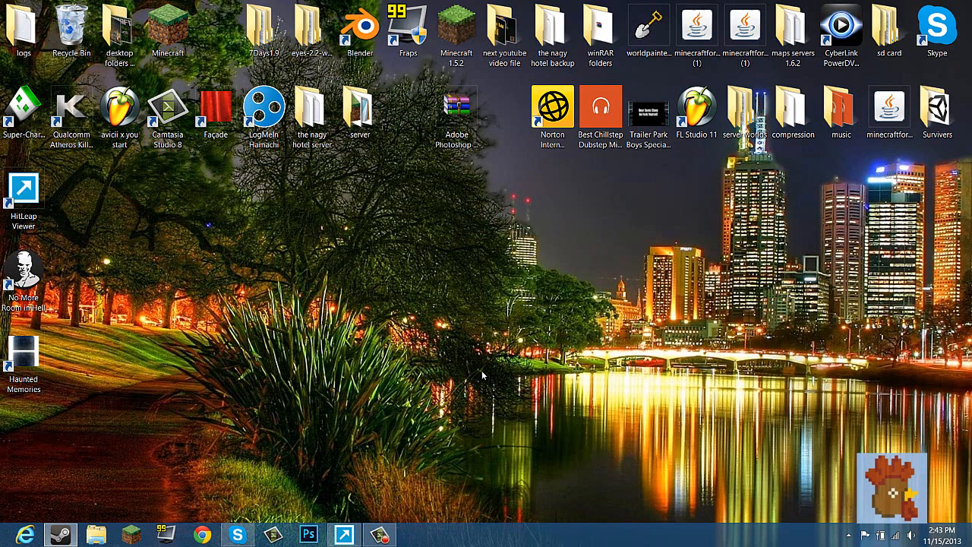
mouse_move(444, 477)
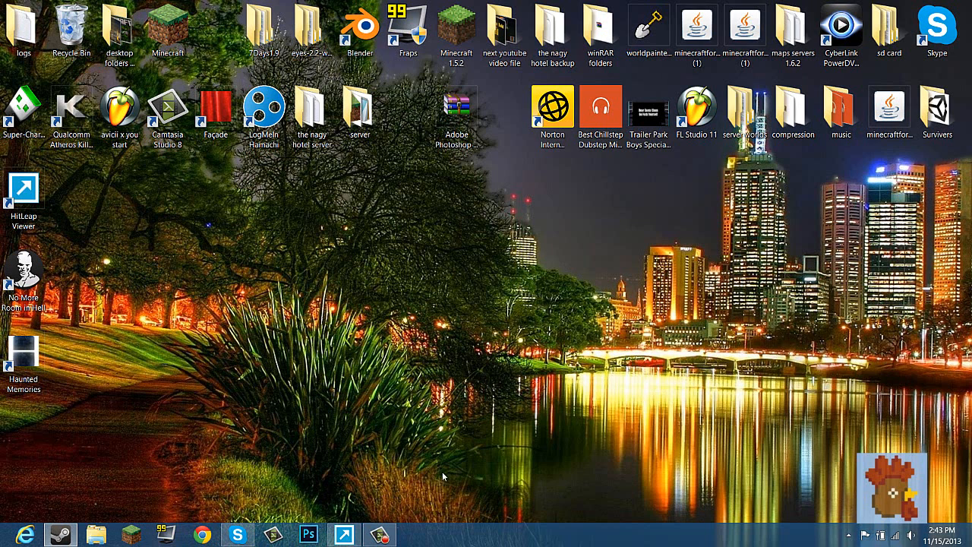
mouse_move(501, 365)
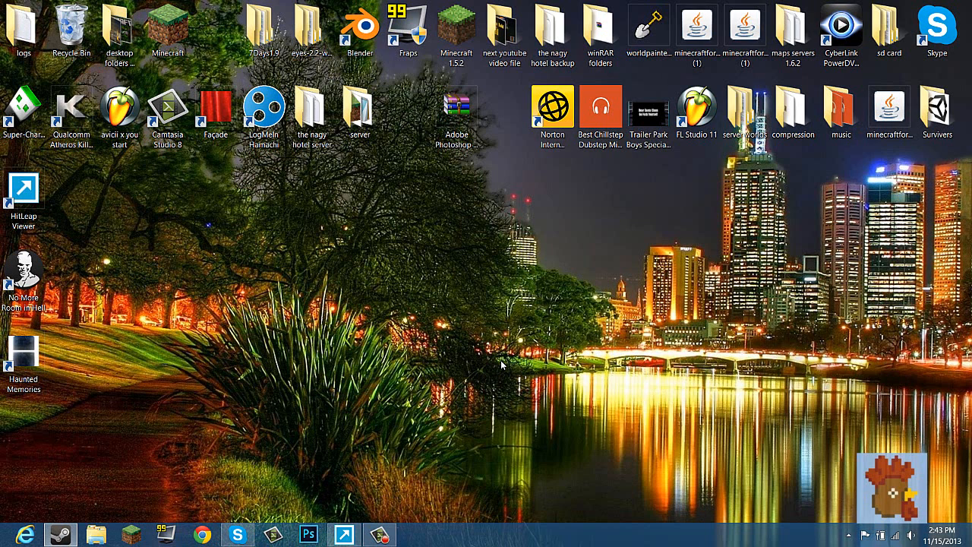
mouse_move(523, 310)
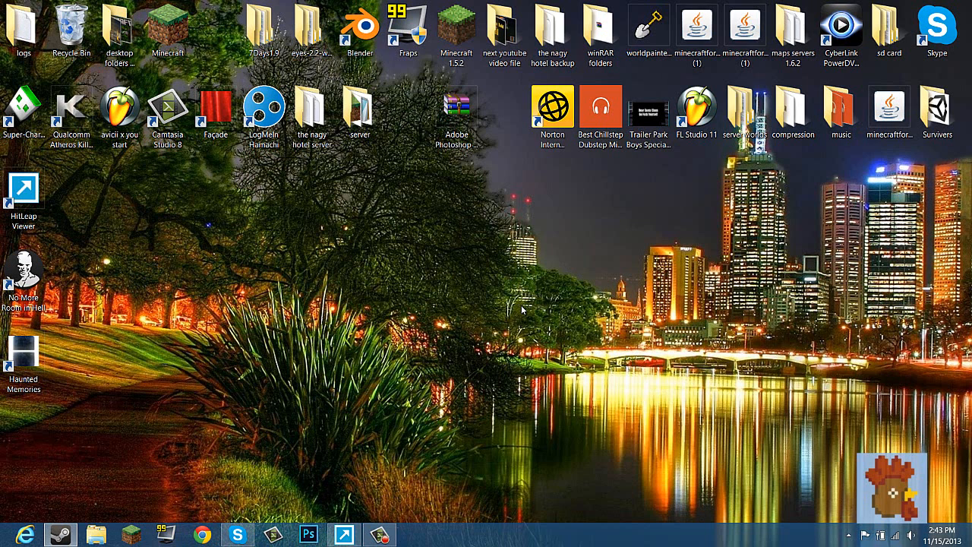
mouse_move(484, 319)
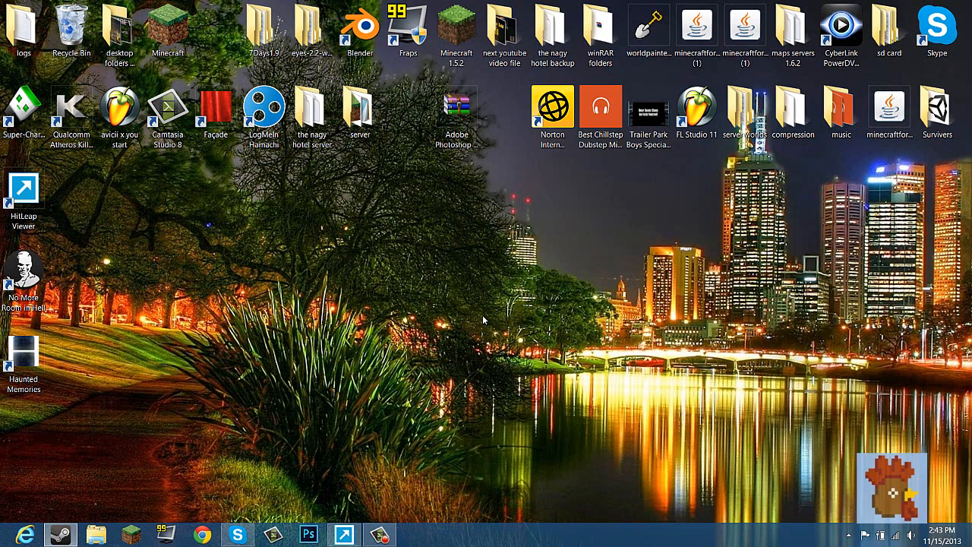